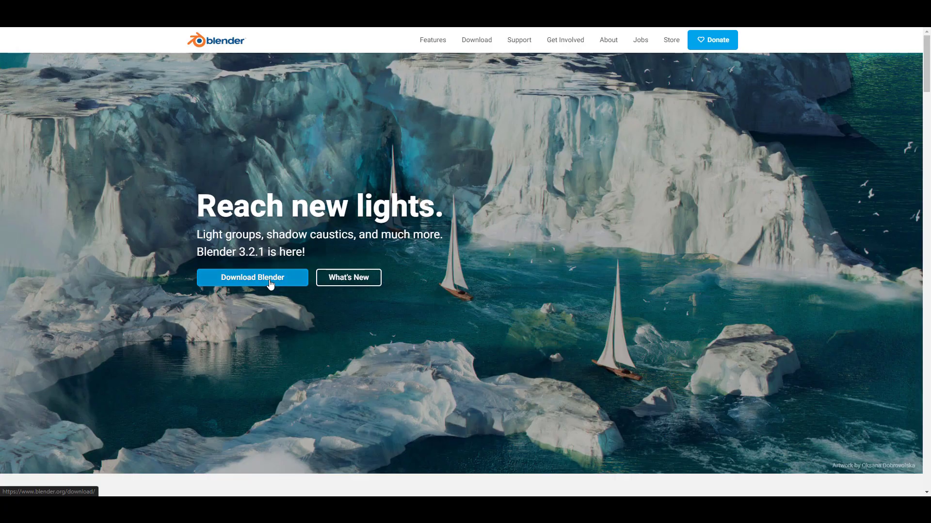
# - Go from Download Blender to the experimental Daily Builds page
pyautogui.click(252, 277)
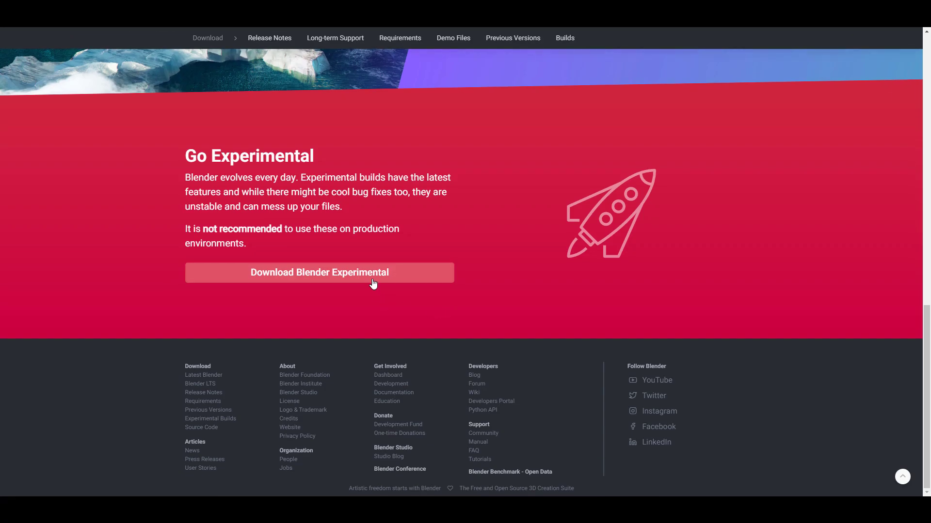
pyautogui.click(320, 272)
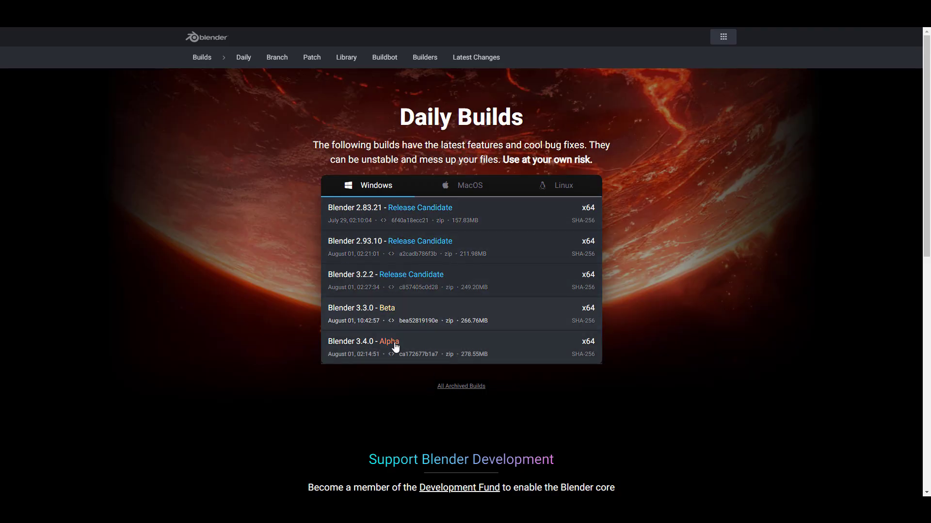
pyautogui.moveTo(564, 233)
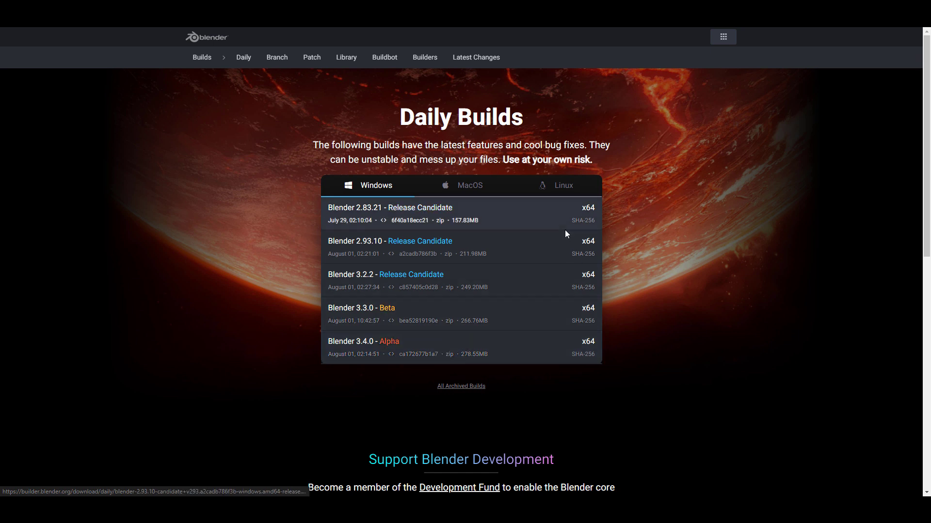
pyautogui.moveTo(672, 335)
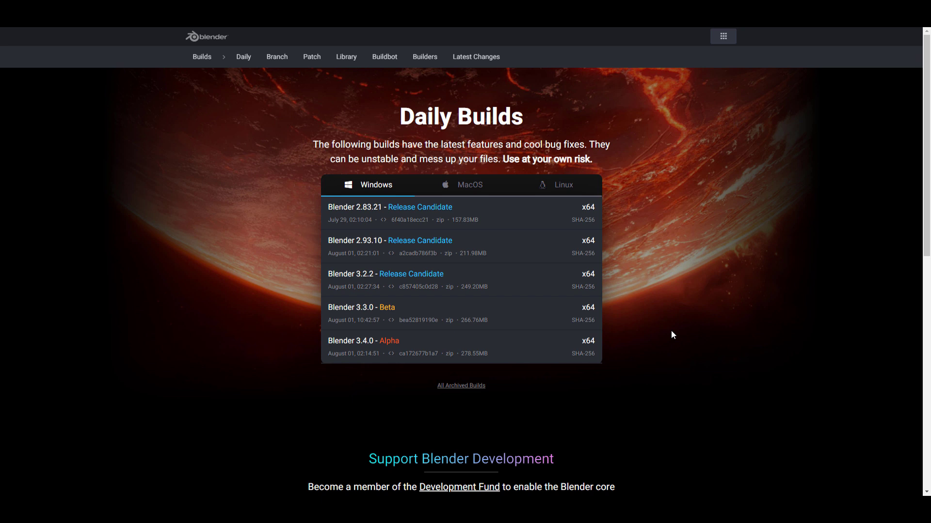
pyautogui.moveTo(579, 406)
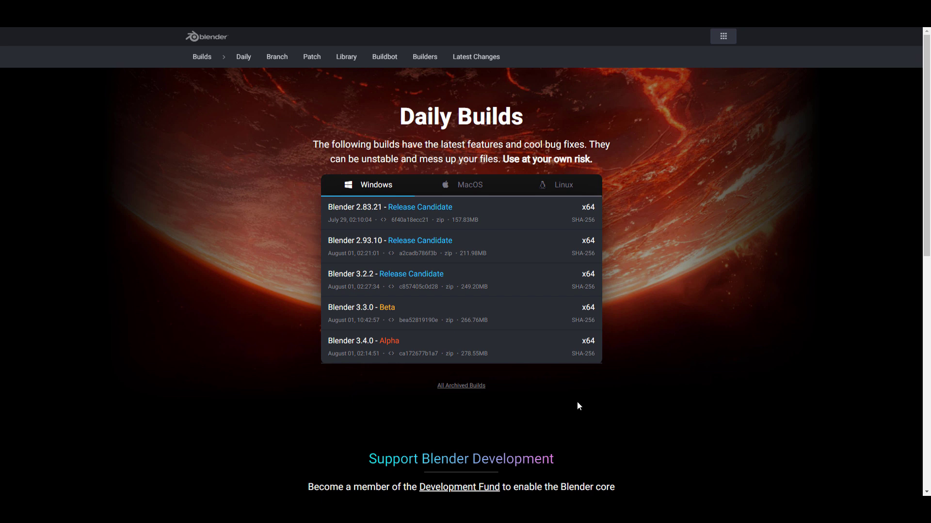
pyautogui.moveTo(573, 393)
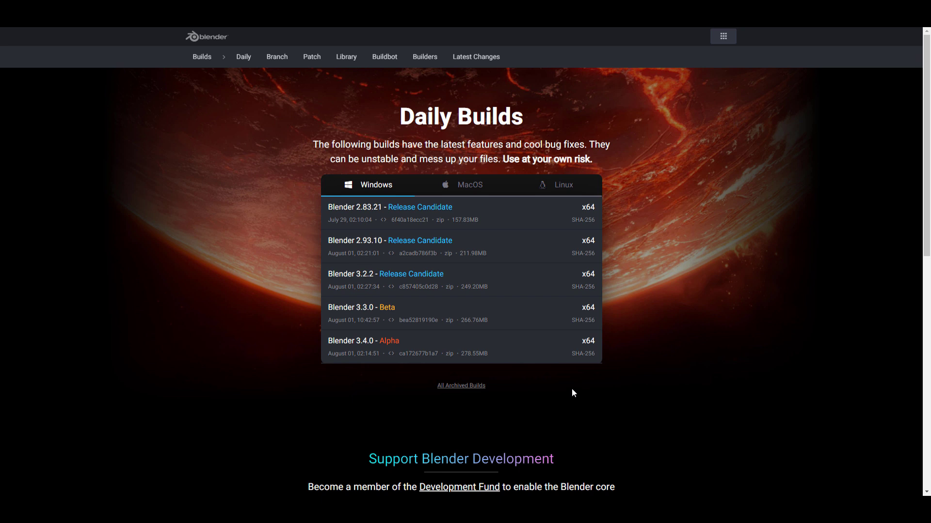
pyautogui.moveTo(553, 350)
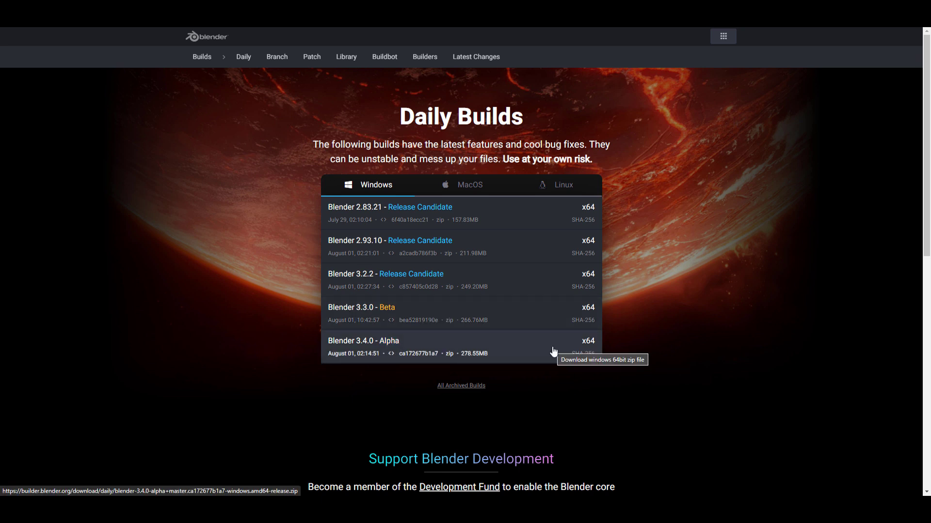
pyautogui.moveTo(544, 350)
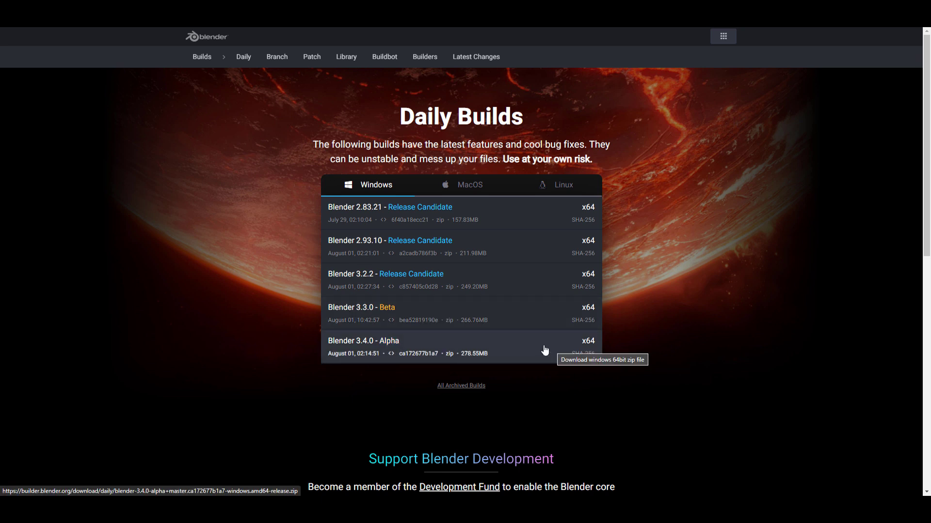
pyautogui.moveTo(558, 360)
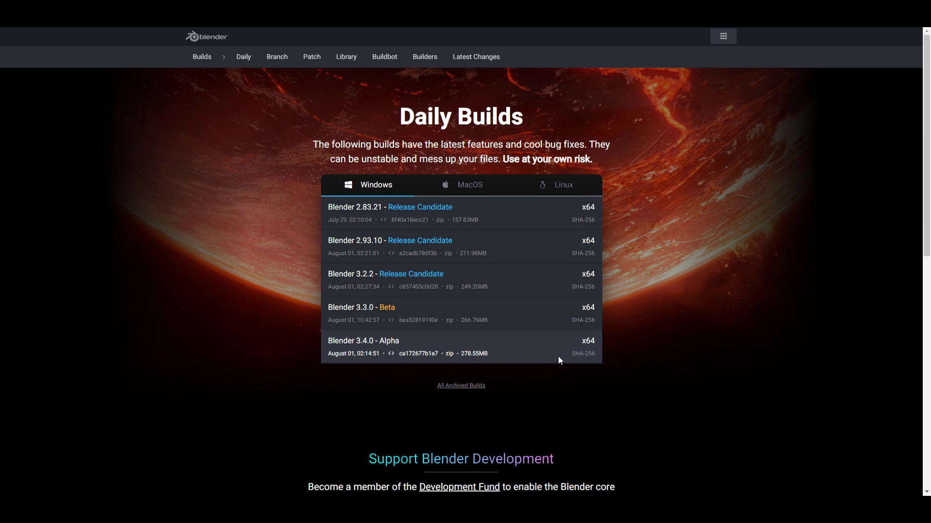
pyautogui.moveTo(600, 378)
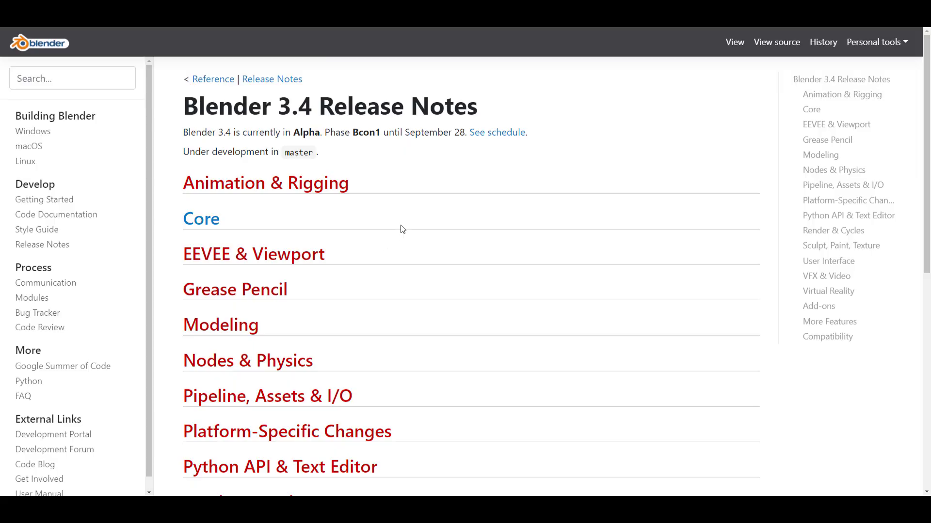
pyautogui.moveTo(422, 217)
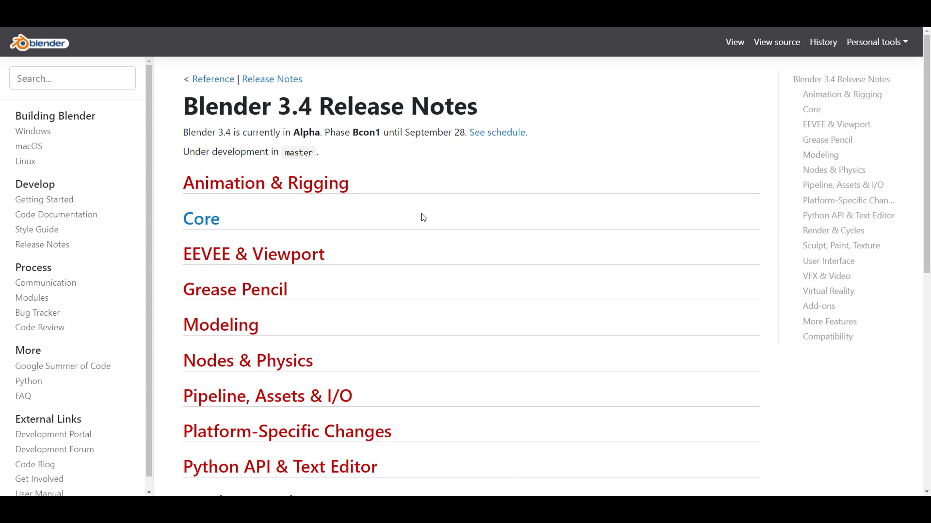
# - View the Core section of the Blender 3.4 release notes, then return to the overview
pyautogui.click(201, 219)
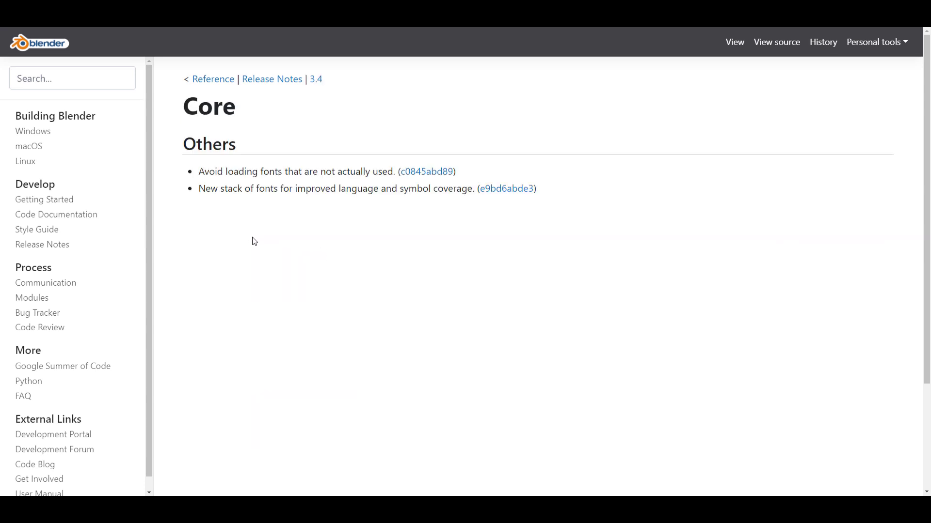
pyautogui.click(272, 79)
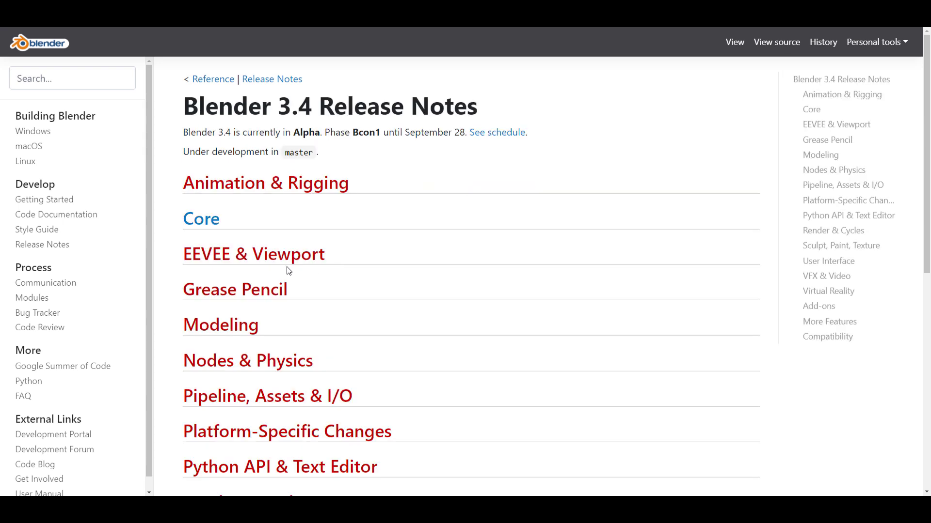
pyautogui.moveTo(374, 200)
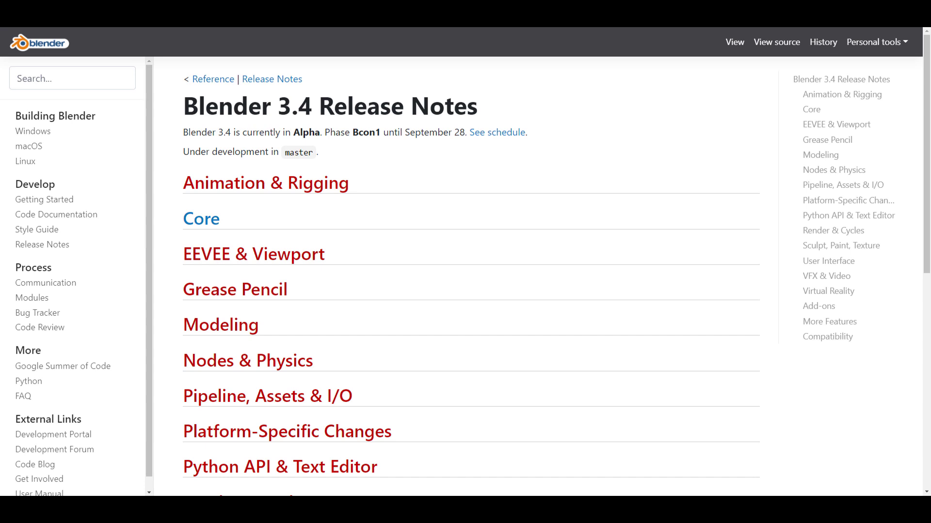
pyautogui.moveTo(317, 148)
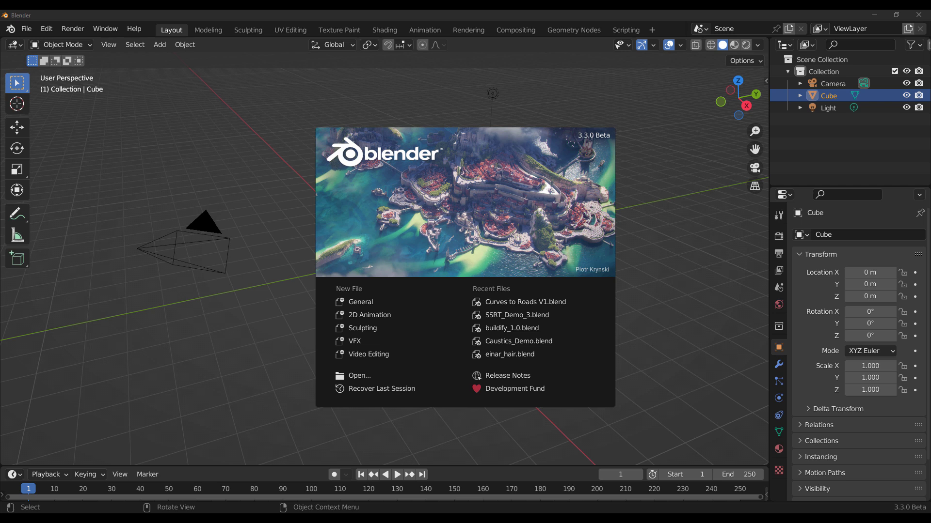
pyautogui.moveTo(634, 274)
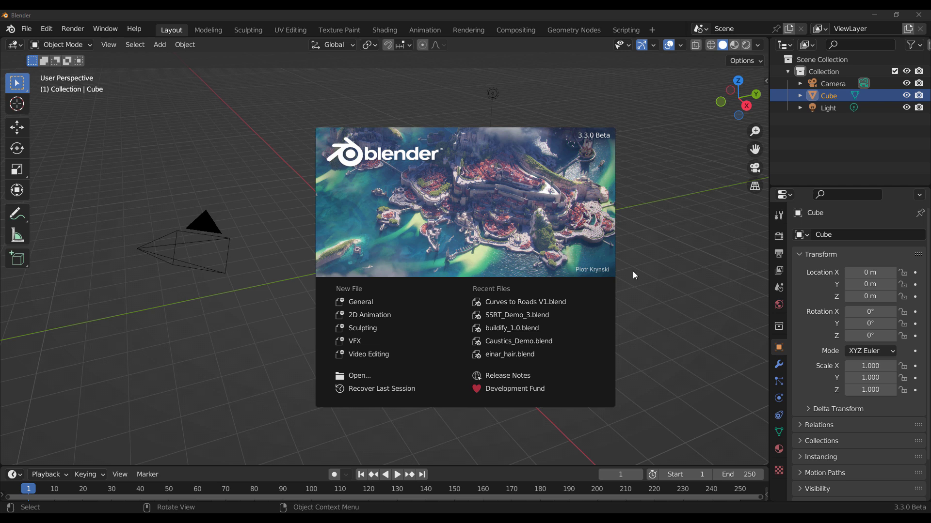
# - Close the Blender 3.3.0 Beta splash screen to reveal the default cube scene
pyautogui.click(634, 275)
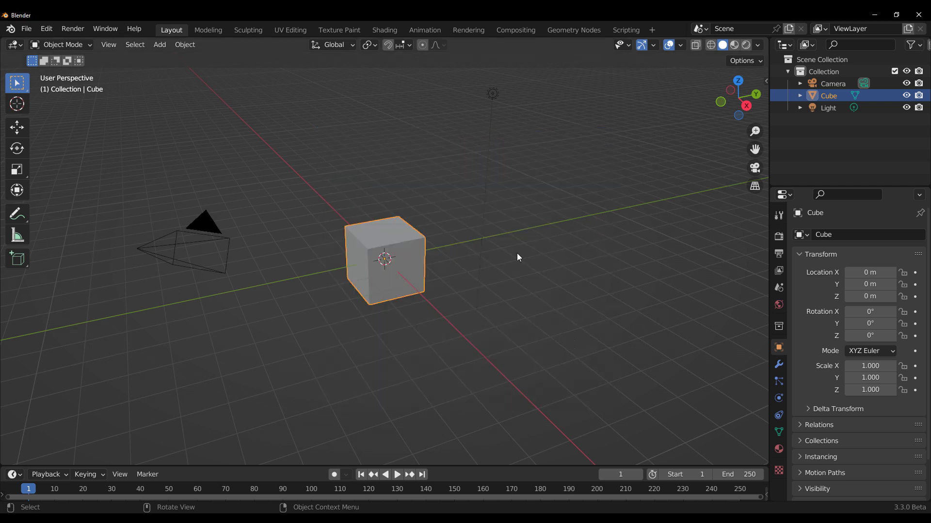
pyautogui.moveTo(458, 249)
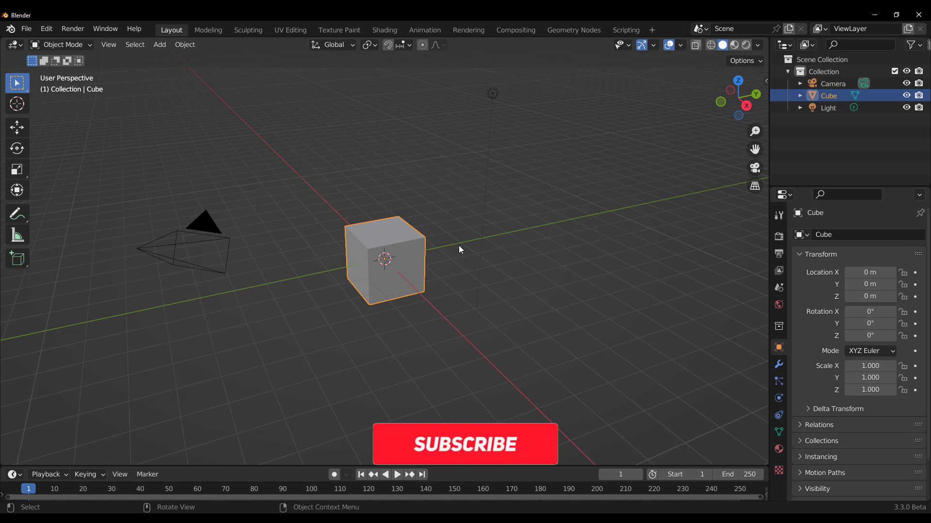
pyautogui.click(464, 444)
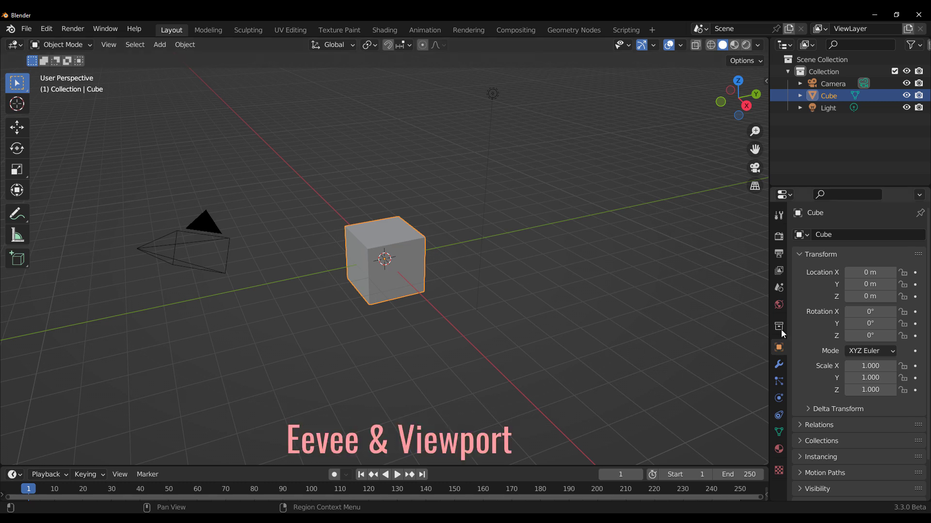
# - Open Render Properties and confirm Eevee as the render engine
pyautogui.click(777, 237)
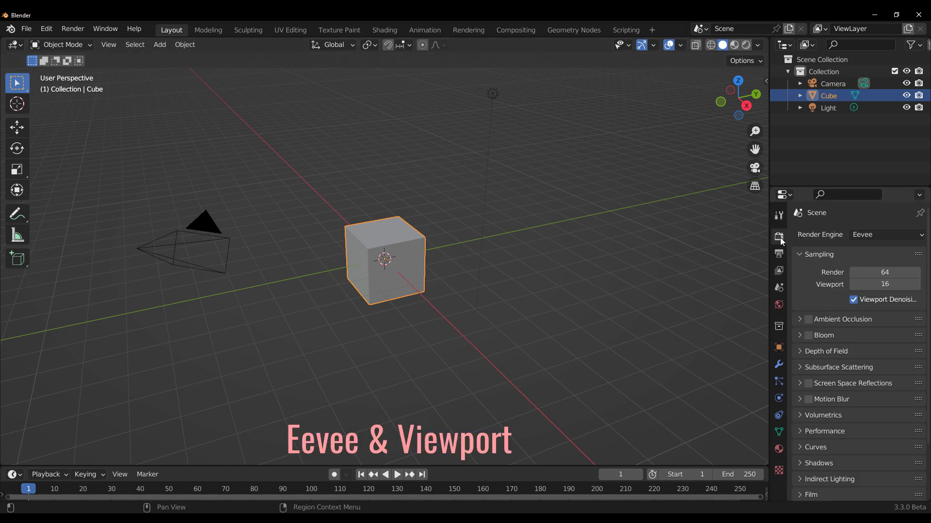
pyautogui.click(885, 235)
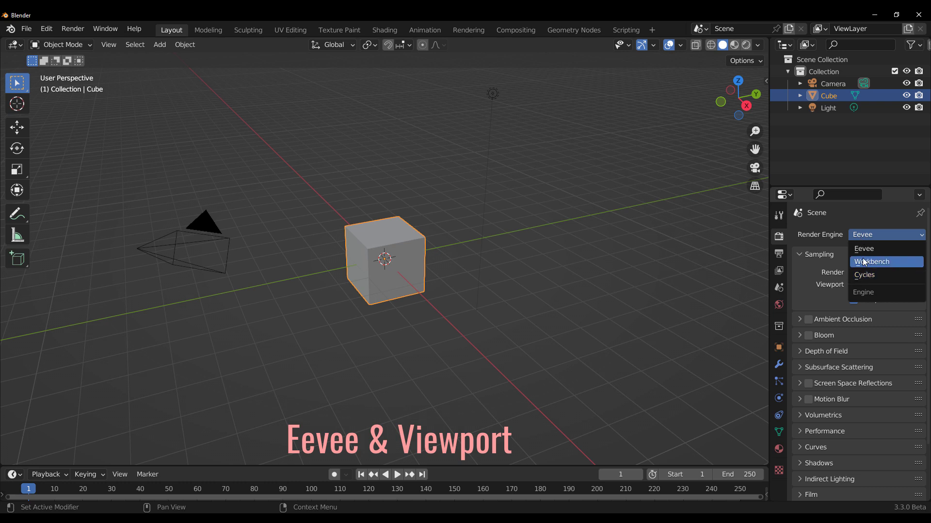
pyautogui.moveTo(864, 259)
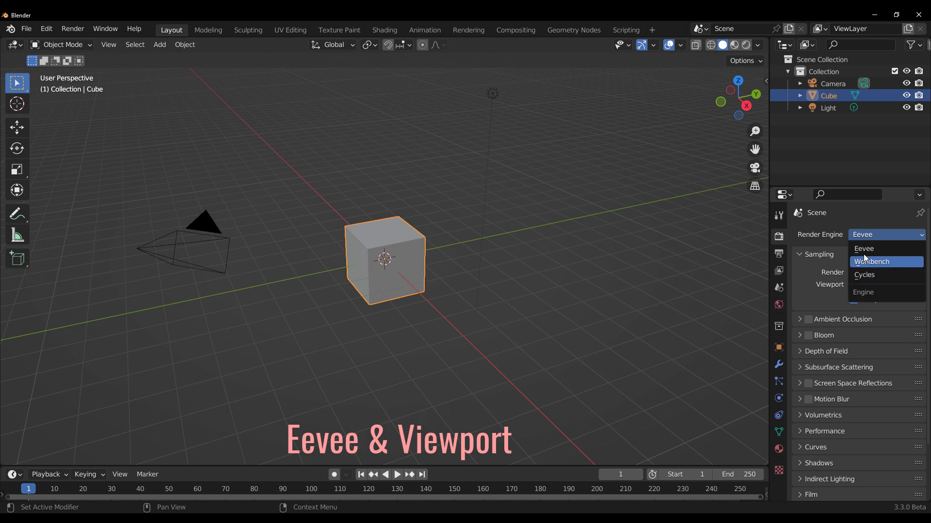
pyautogui.click(863, 248)
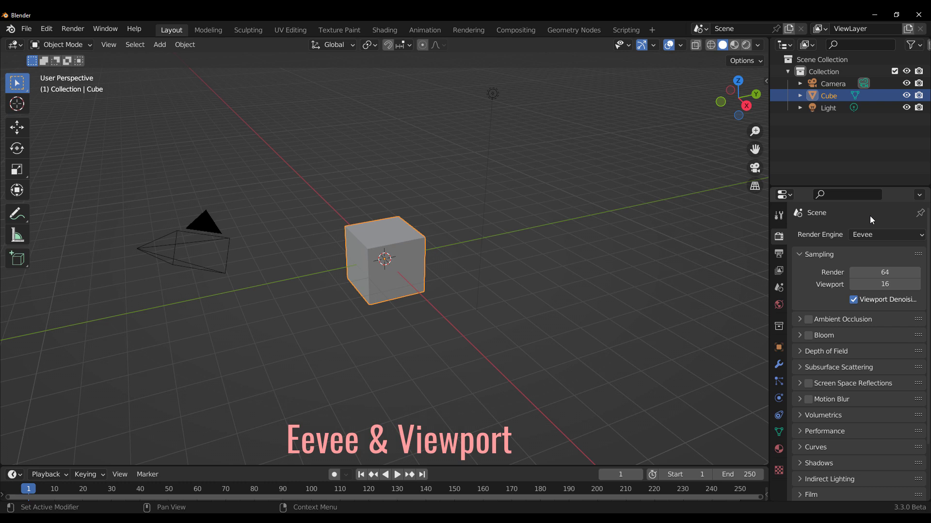
pyautogui.moveTo(602, 279)
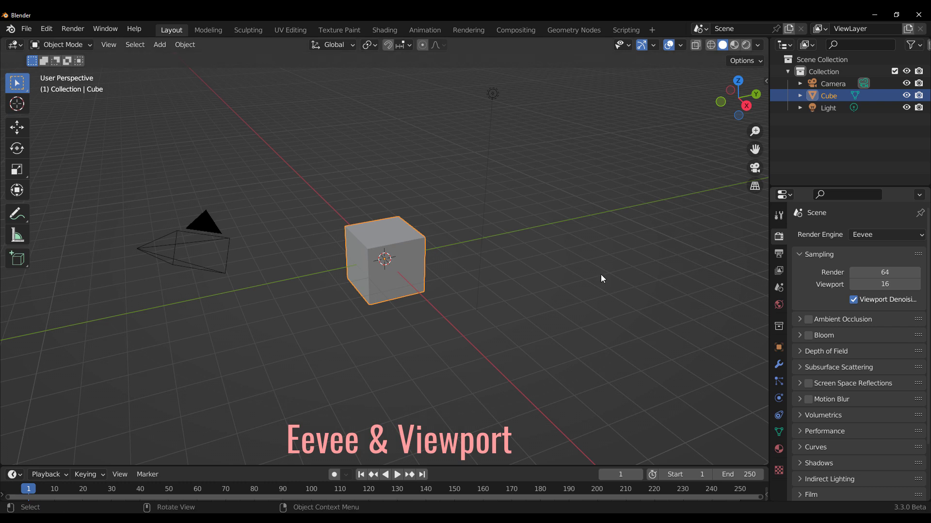
pyautogui.moveTo(440, 272)
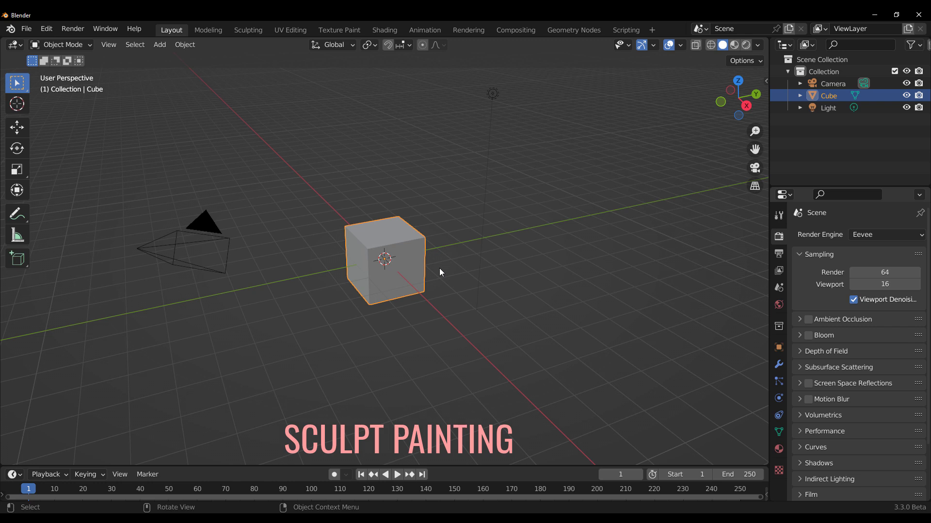
pyautogui.moveTo(415, 256)
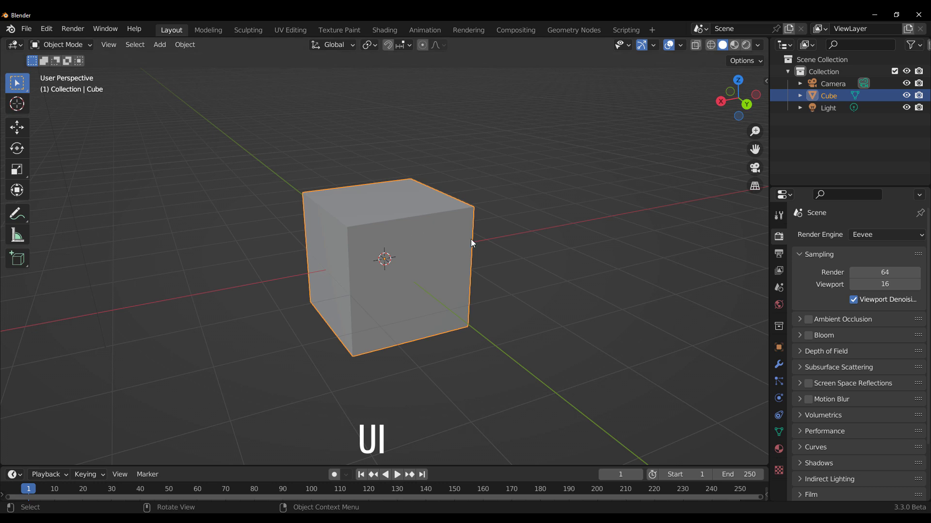
pyautogui.moveTo(486, 244)
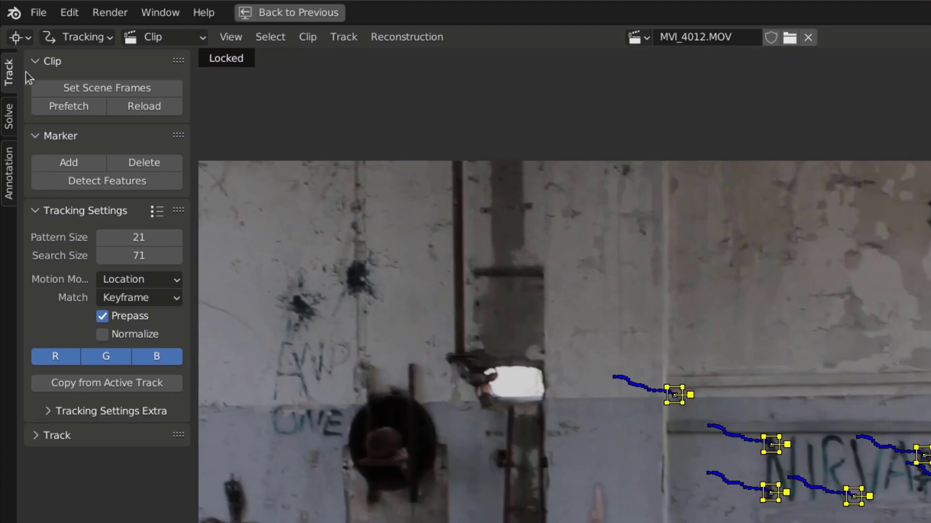
# - Create a New Image from Plane Marker in the Plane Track panel
pyautogui.click(891, 188)
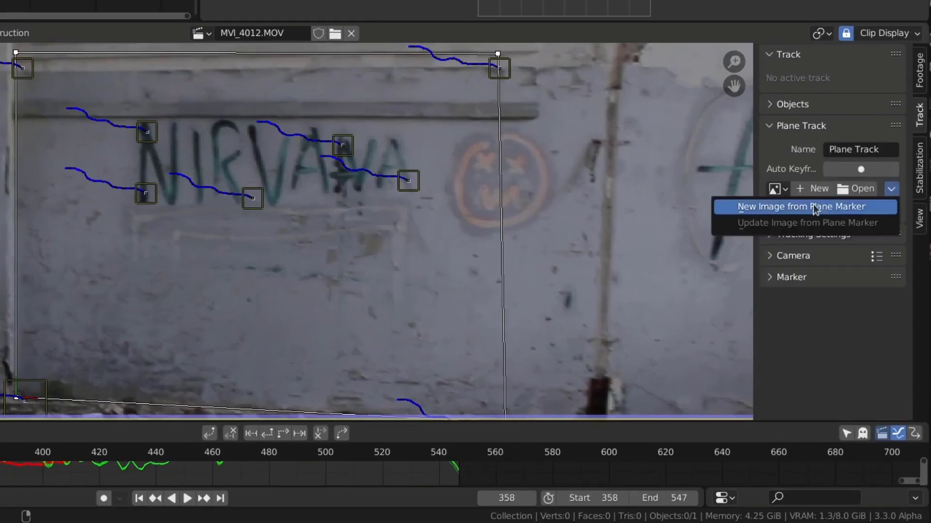
pyautogui.click(801, 206)
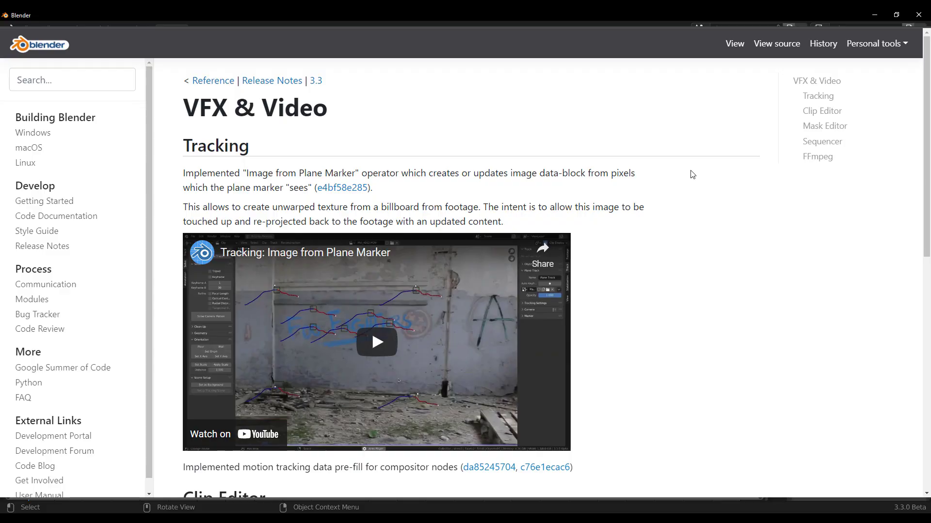
# - Scroll the 3.3 VFX & Video notes down to the Clip Editor and Mask Editor sections
pyautogui.scroll(-3)
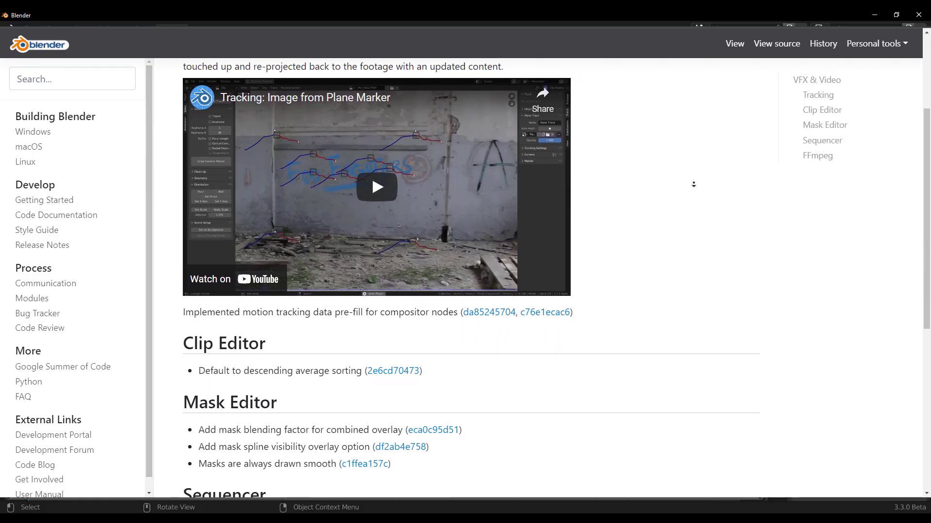
pyautogui.scroll(-3)
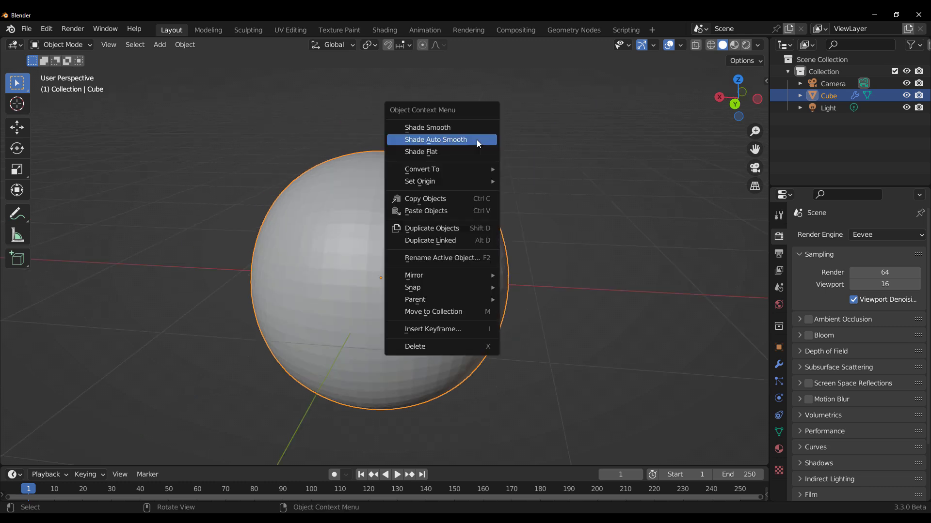
# - Shade the sphere smooth and apply its Subdivision modifier
pyautogui.click(428, 127)
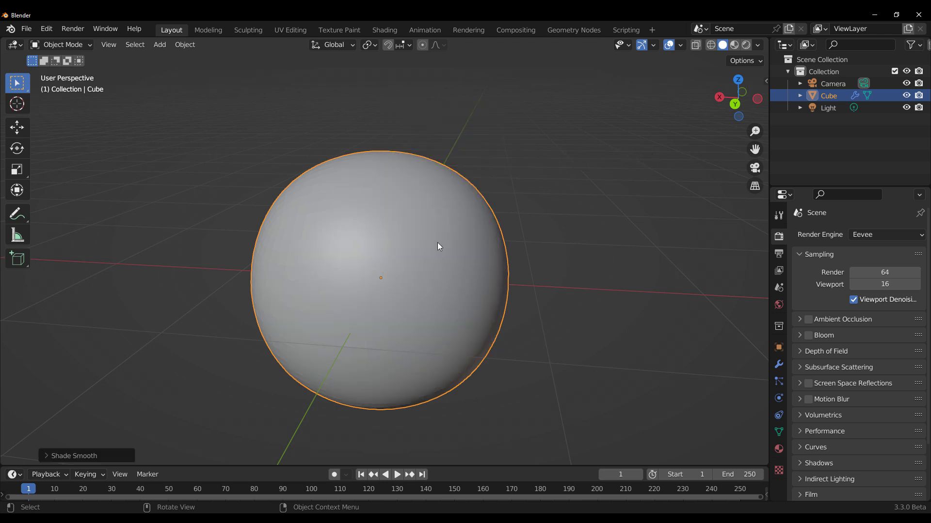
pyautogui.click(778, 365)
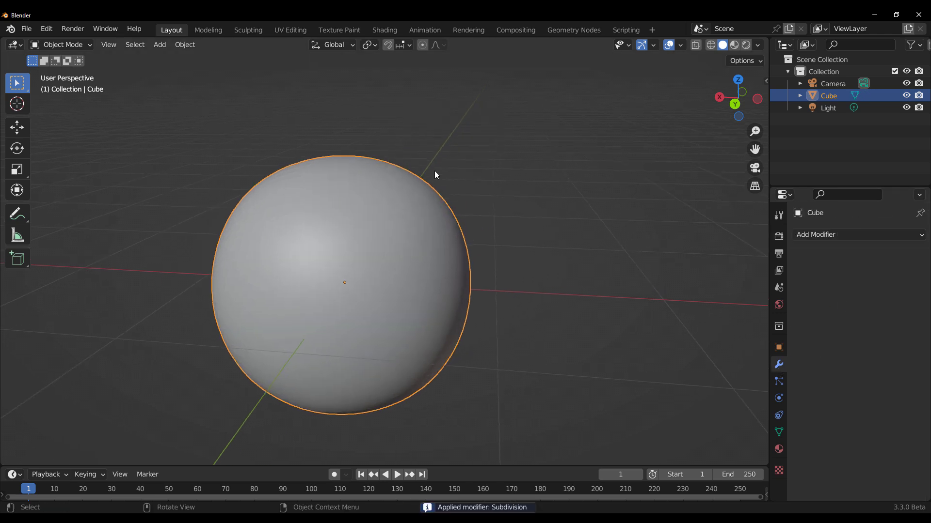
pyautogui.click(159, 44)
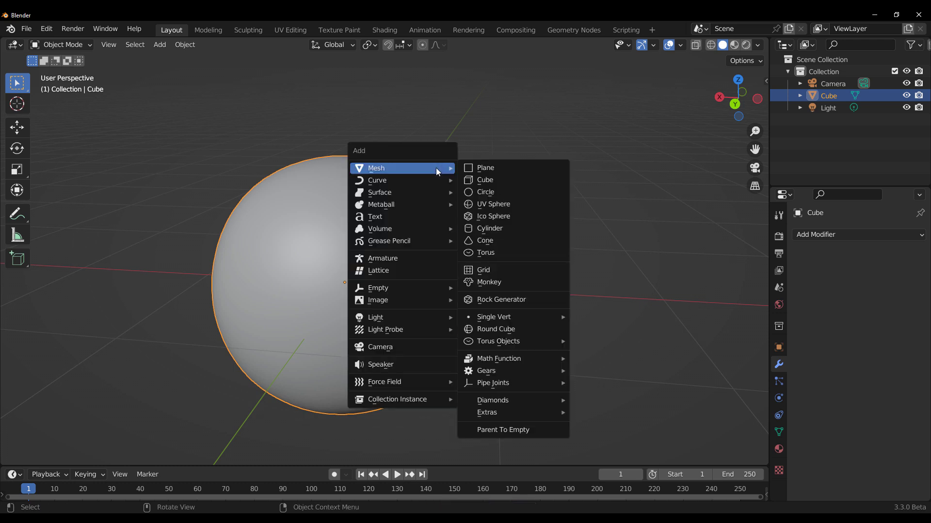
pyautogui.moveTo(451, 218)
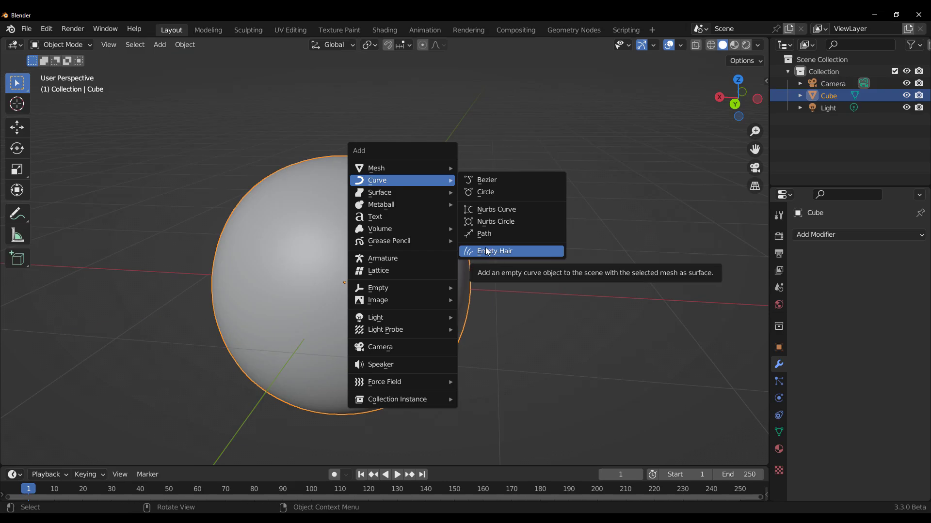
pyautogui.moveTo(503, 255)
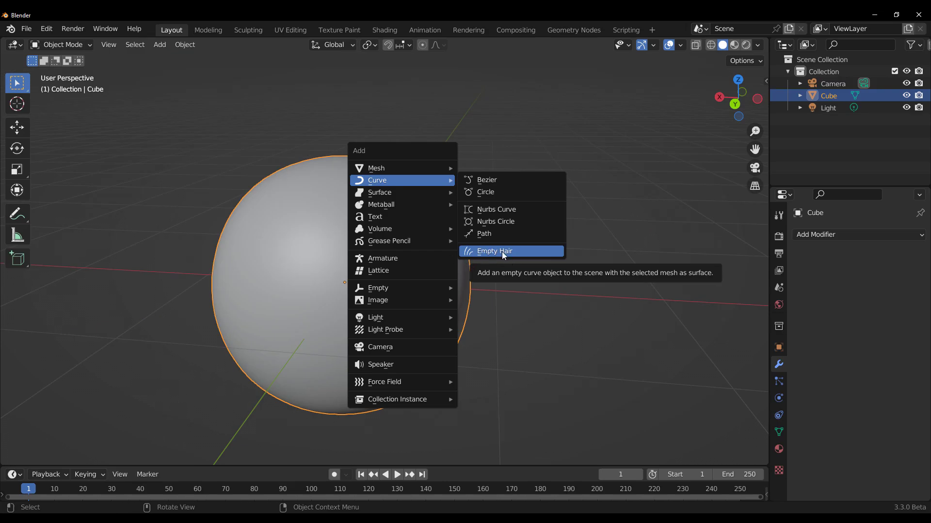
# - Add an Empty Hair curves object from the Curve add menu
pyautogui.click(494, 251)
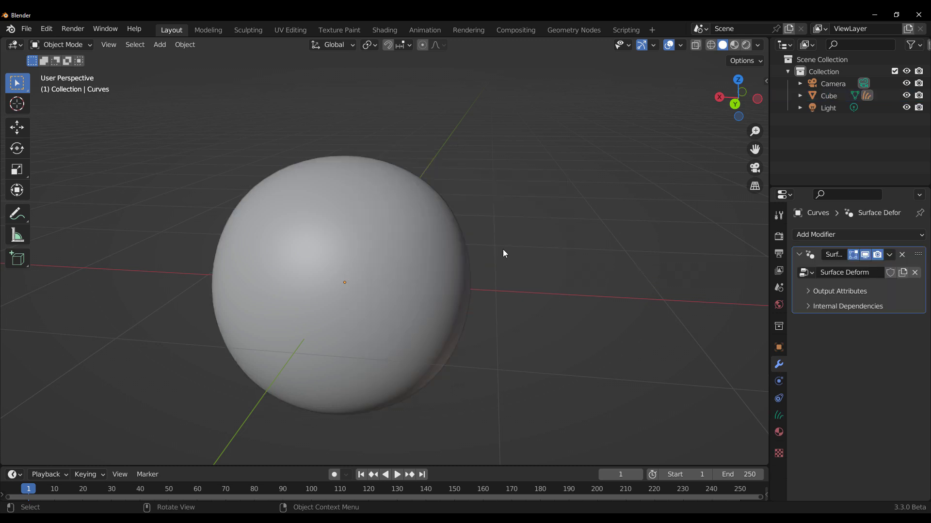
pyautogui.moveTo(342, 261)
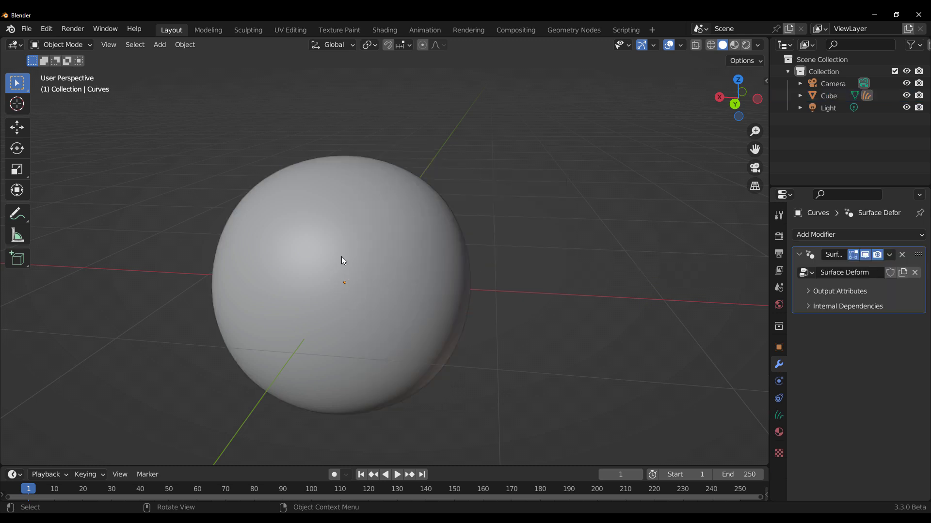
pyautogui.moveTo(137, 173)
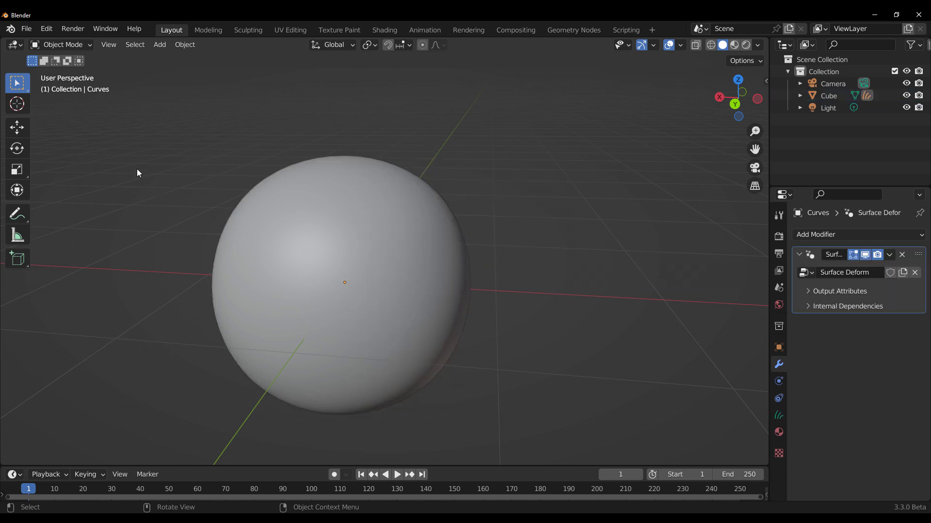
pyautogui.moveTo(126, 131)
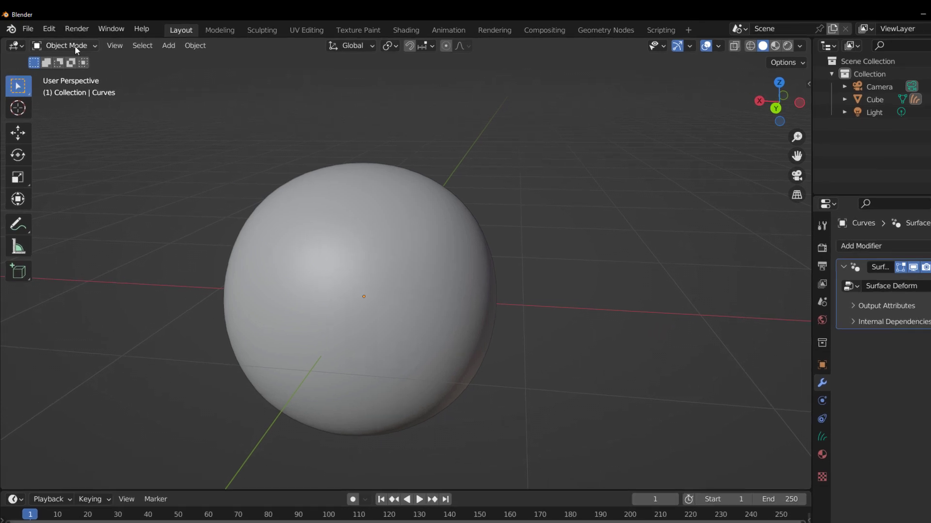
# - Switch the hair curves object to Sculpt Mode from the interaction mode dropdown
pyautogui.click(67, 45)
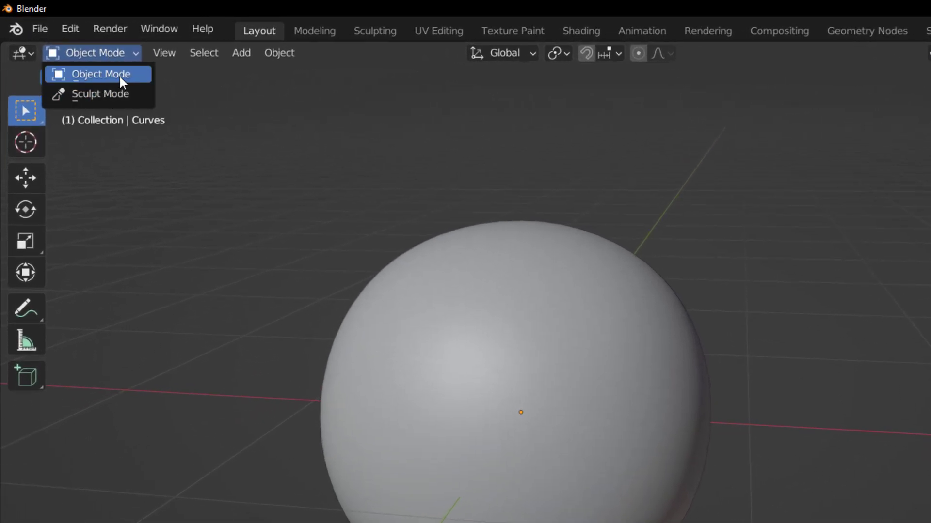
pyautogui.moveTo(130, 98)
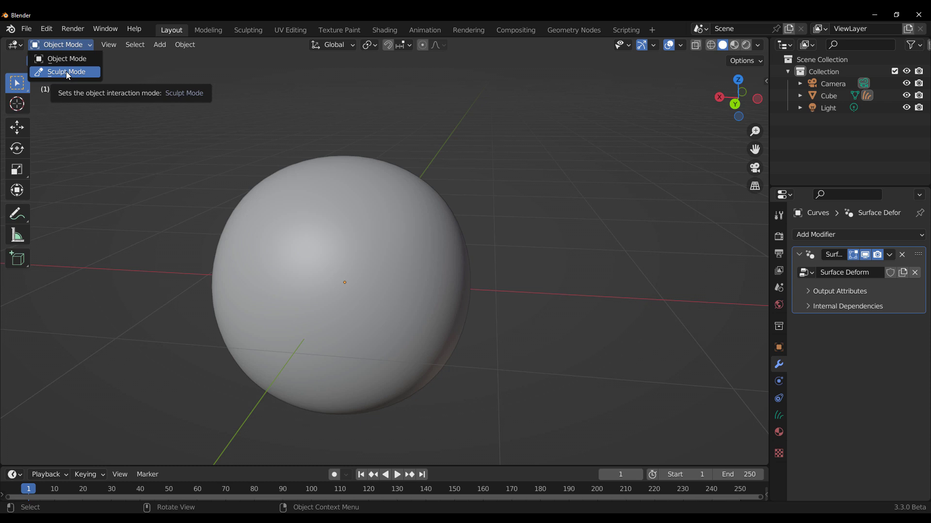
pyautogui.click(65, 71)
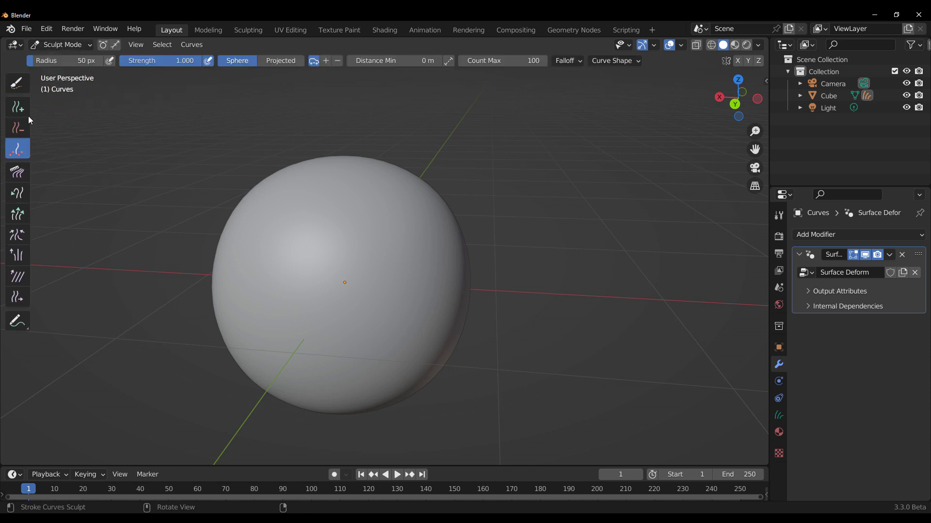
# - Paint hair strands on the sphere with the Add brush, then lengthen them with Grow/Shrink
pyautogui.click(18, 108)
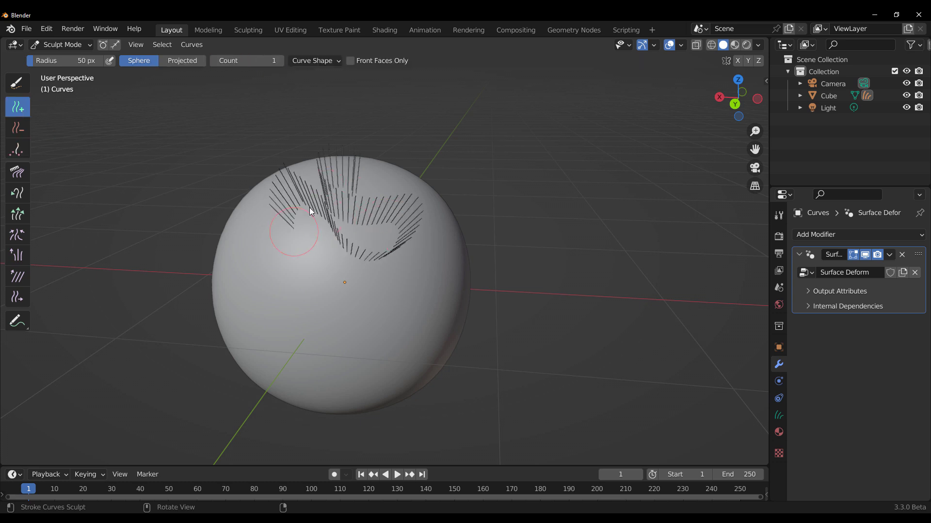
pyautogui.click(18, 172)
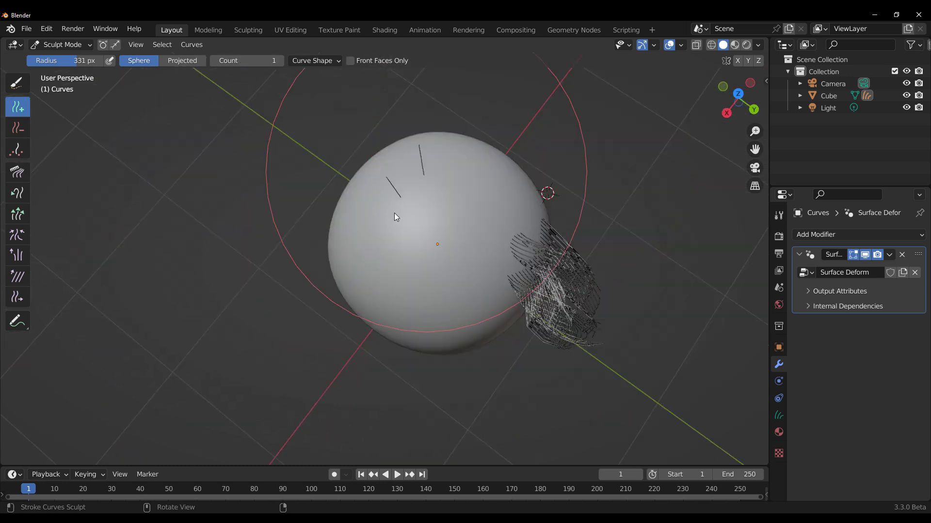
pyautogui.click(17, 172)
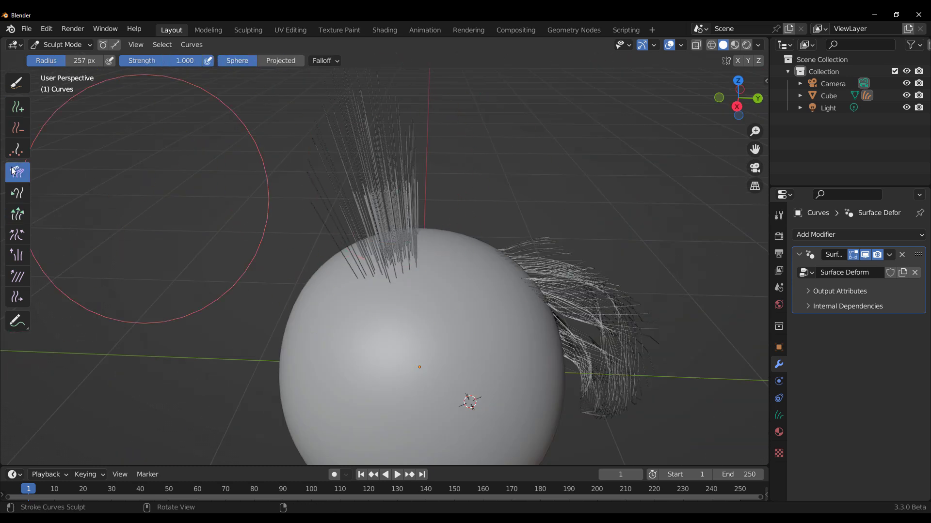
pyautogui.click(18, 107)
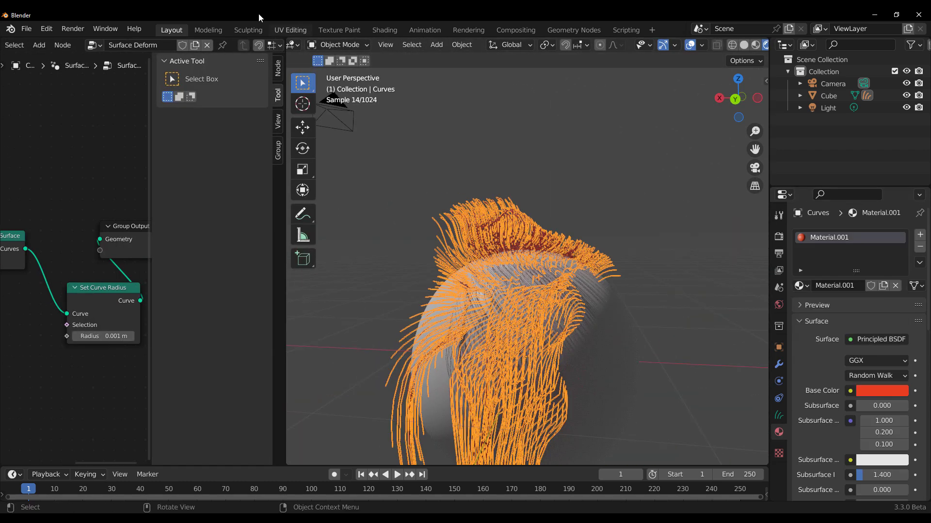
# - Return the hair to Sculpt Mode and open the Curve Shape settings for new strands
pyautogui.click(341, 45)
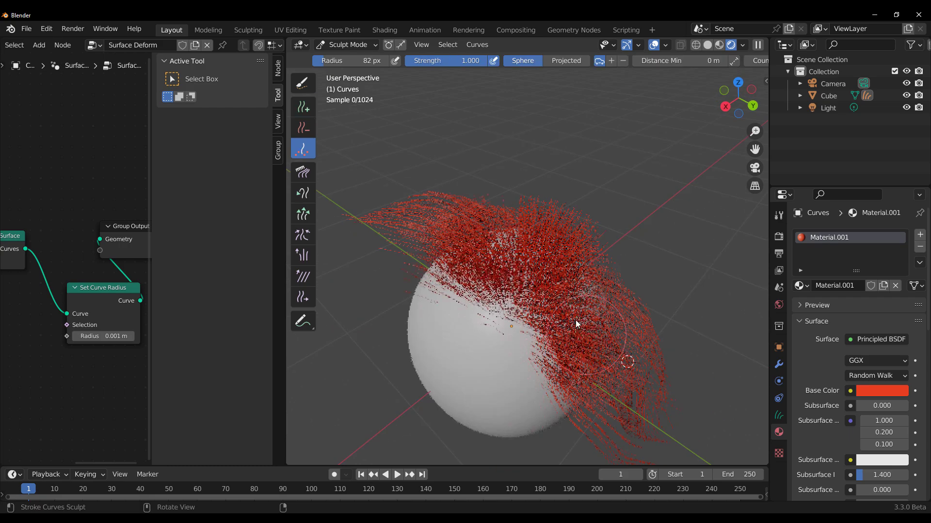
pyautogui.click(683, 60)
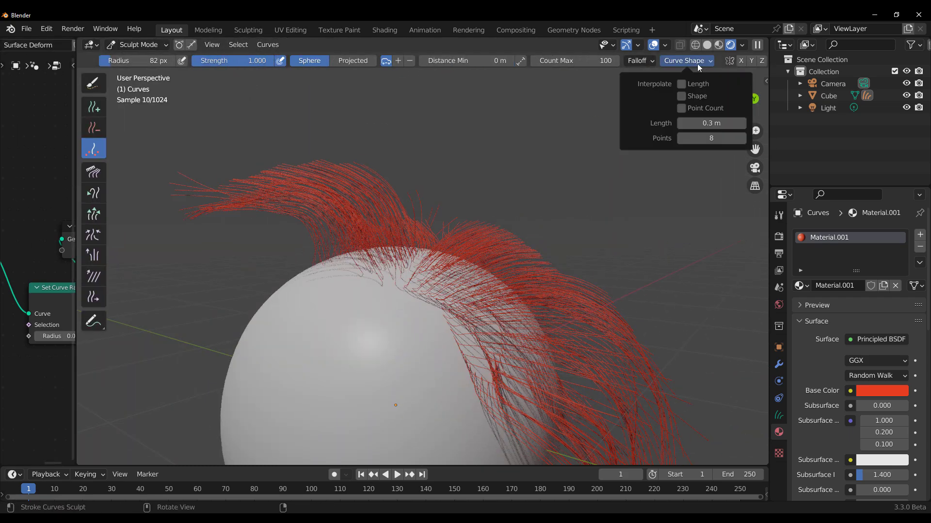
pyautogui.click(681, 96)
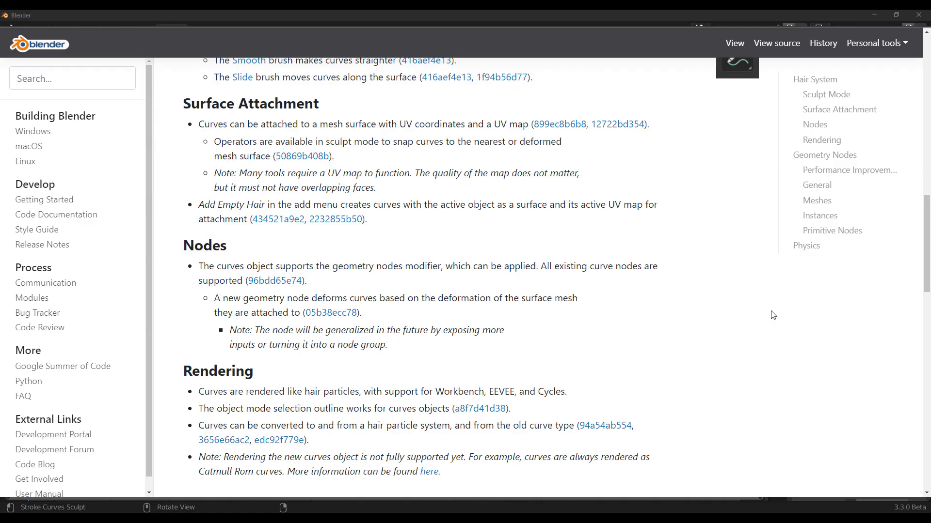
# - Scroll the 3.3 notes from Hair System Rendering down to Geometry Nodes Meshes and Instances
pyautogui.scroll(-3)
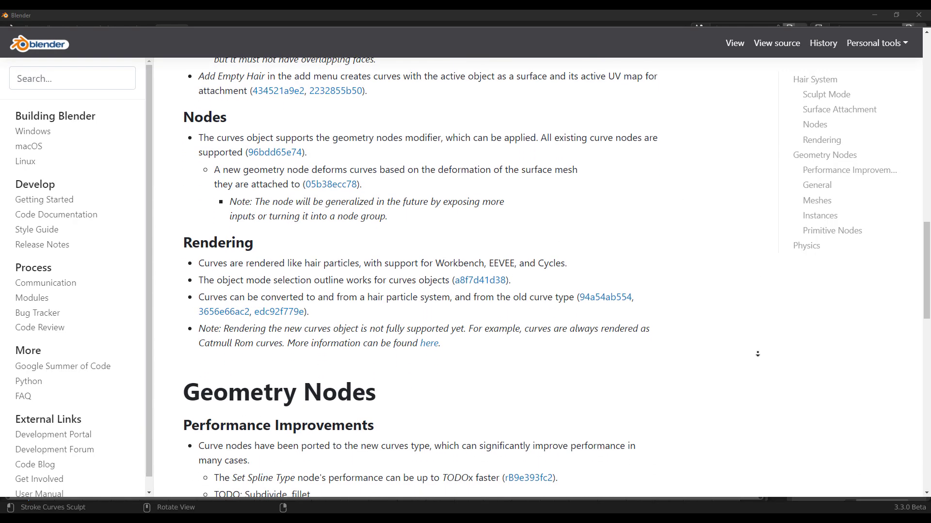
pyautogui.scroll(-3)
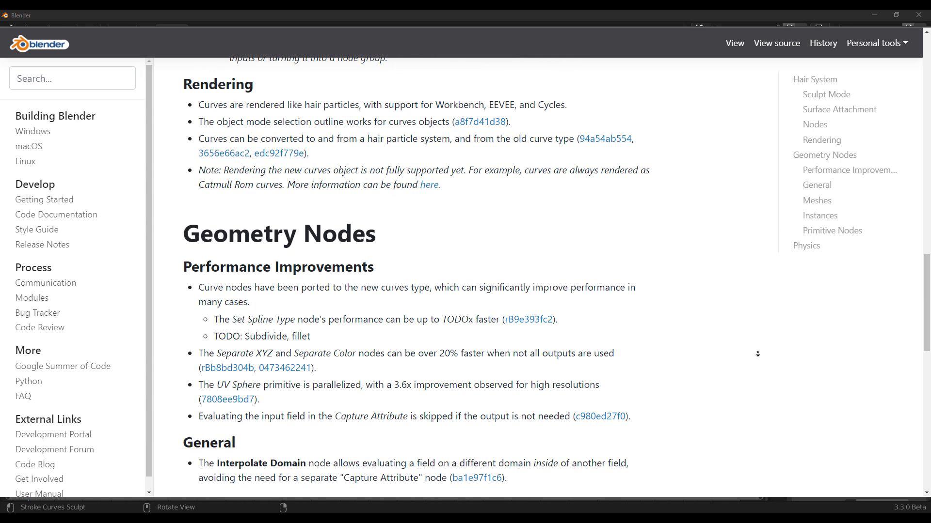
pyautogui.scroll(-3)
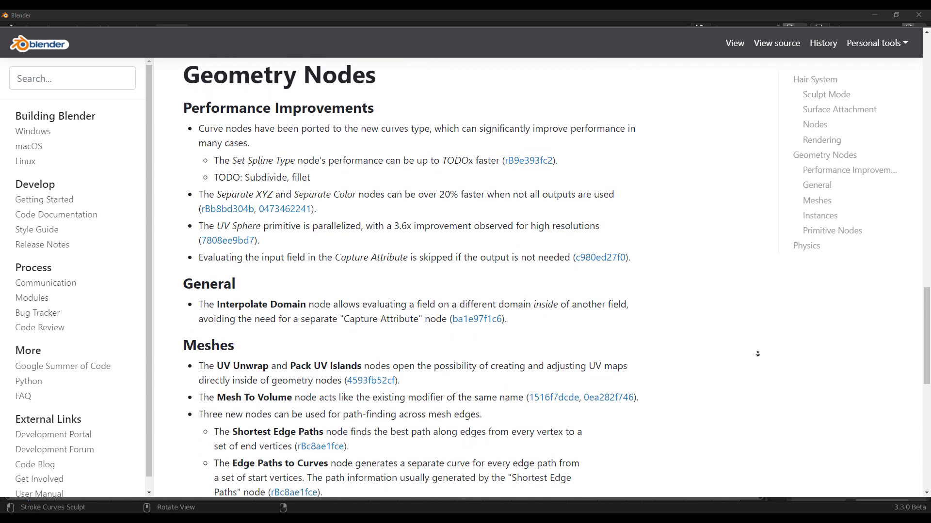
pyautogui.scroll(-3)
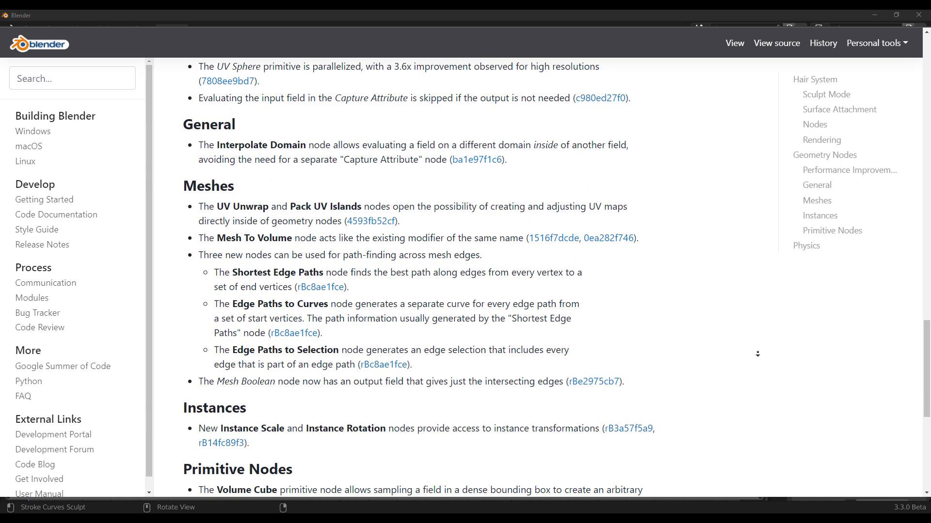
pyautogui.scroll(-3)
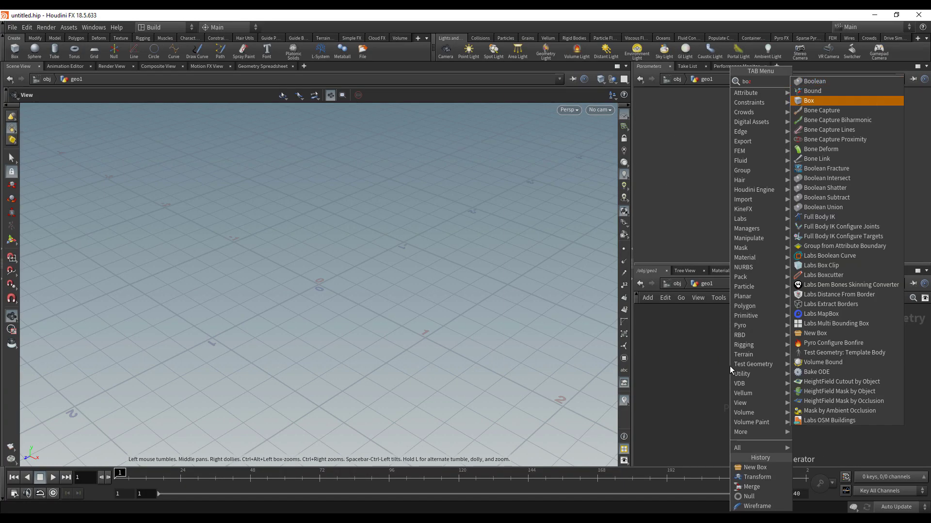
# - Build a wireframed box, make it the Cube_One digital asset, and add it from the shelf
pyautogui.click(756, 506)
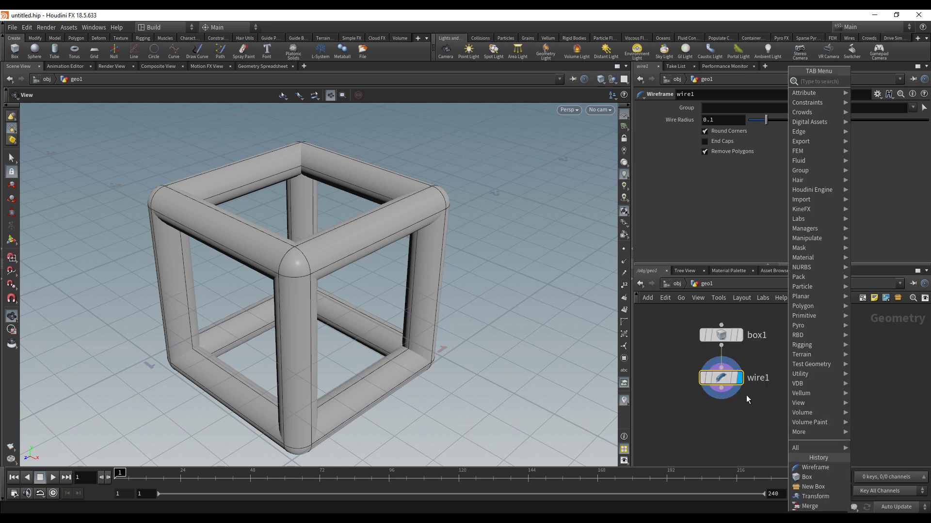
pyautogui.write('tr')
pyautogui.write('Cube_')
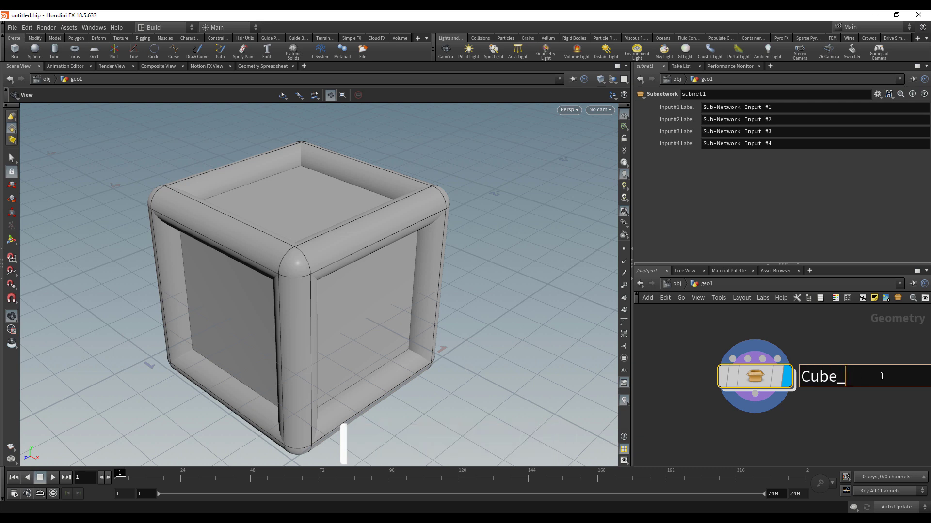
pyautogui.rightClick(753, 359)
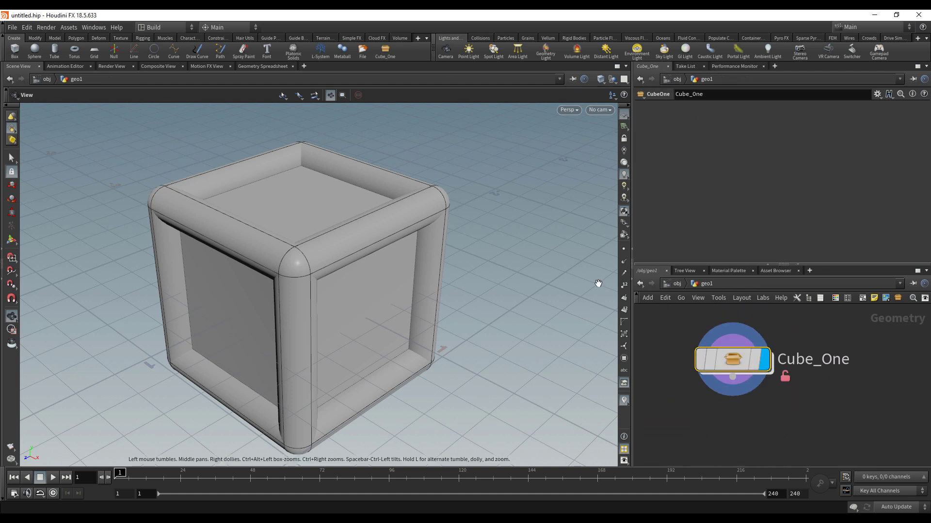
pyautogui.moveTo(680, 360)
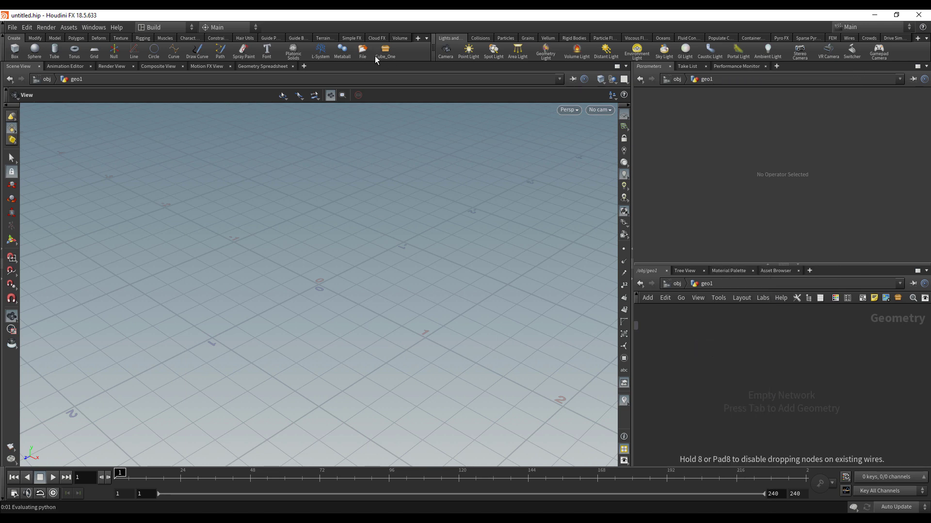
pyautogui.click(384, 52)
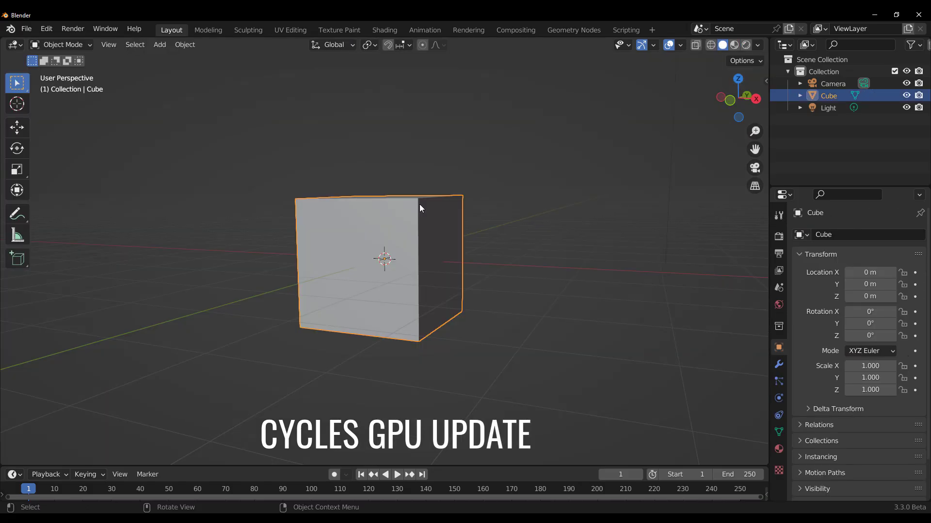
pyautogui.moveTo(550, 204)
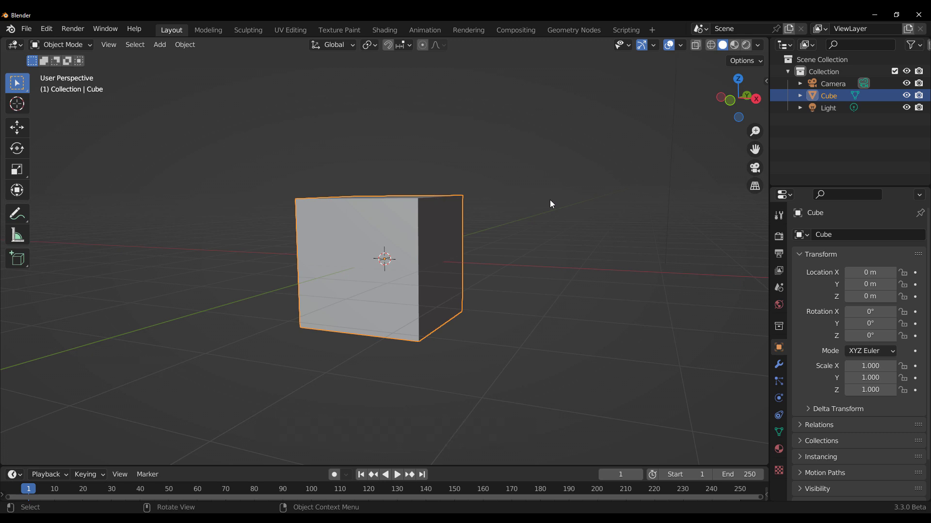
pyautogui.moveTo(213, 173)
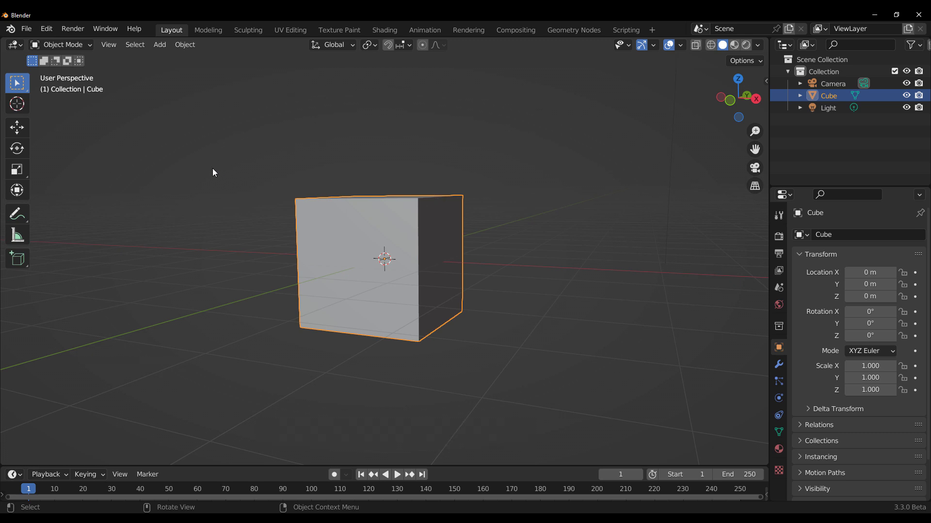
pyautogui.moveTo(219, 172)
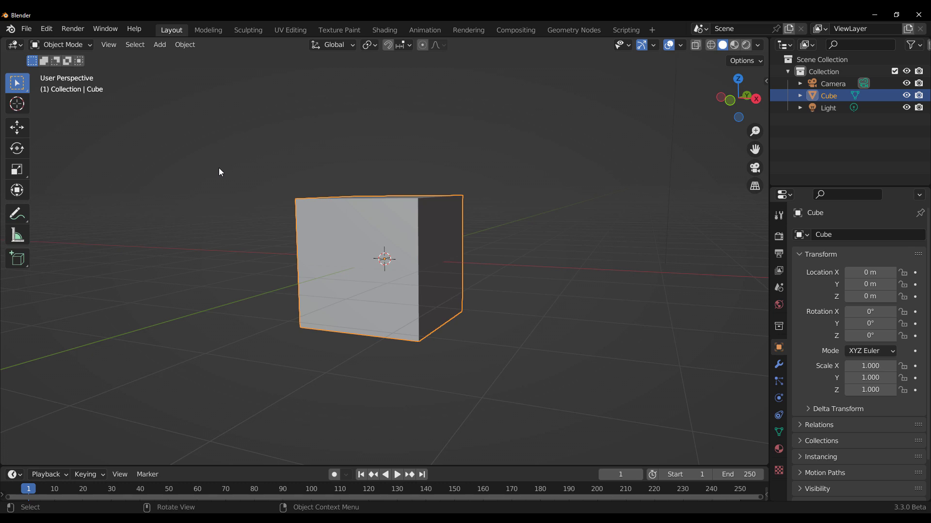
pyautogui.moveTo(182, 222)
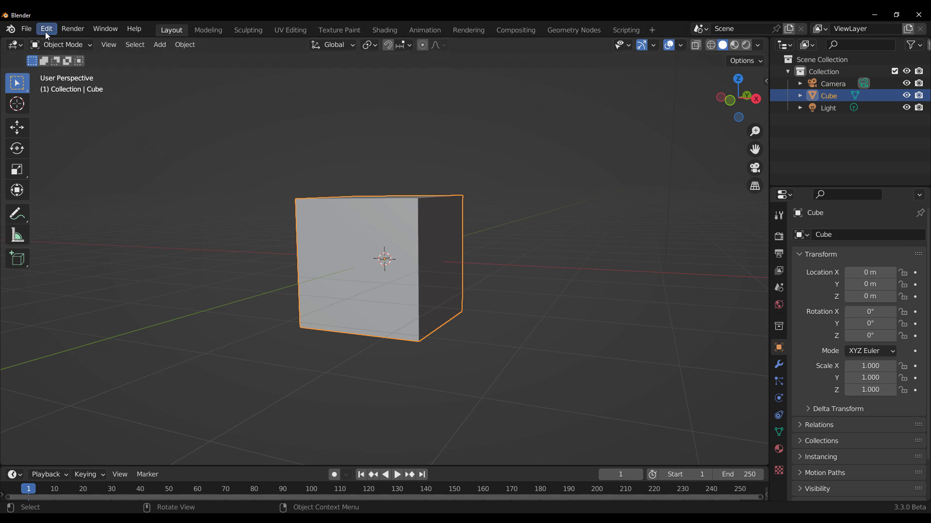
# - Open Preferences at the System section showing oneAPI under Cycles Render Devices
pyautogui.click(45, 29)
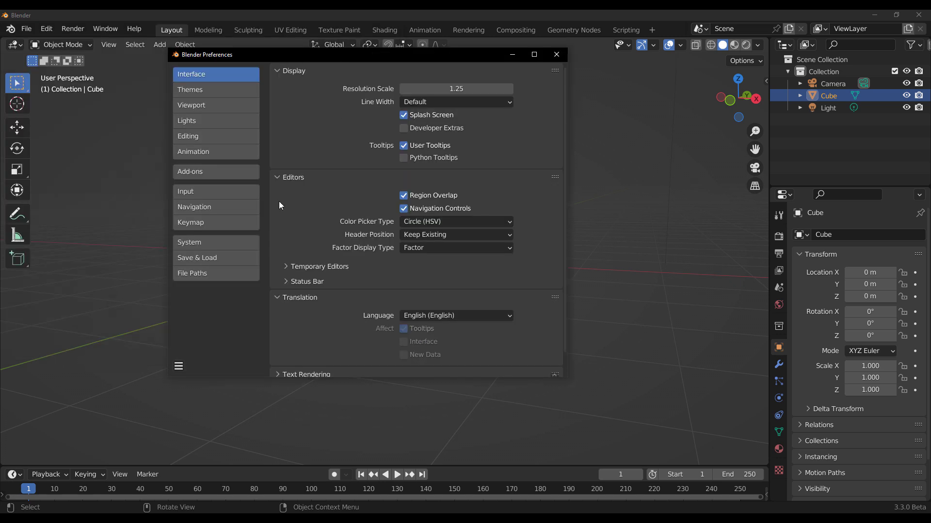
pyautogui.click(189, 242)
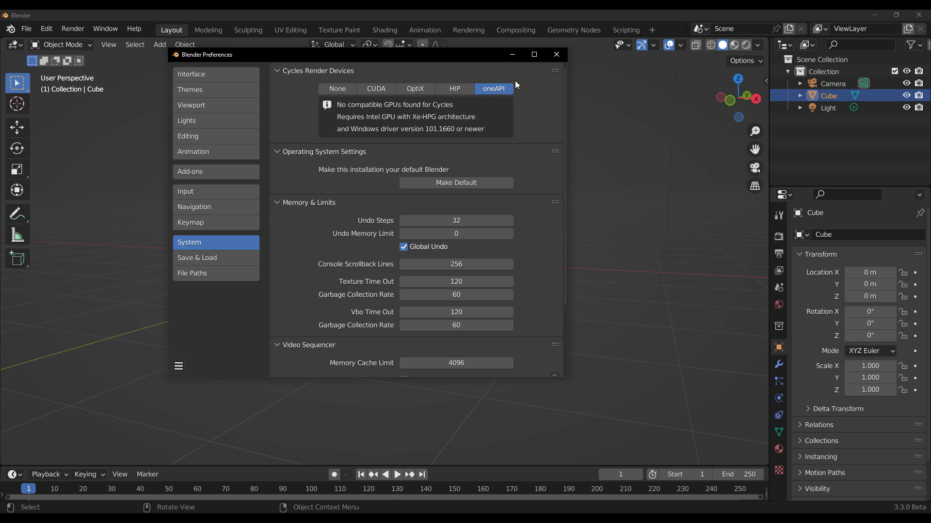
pyautogui.moveTo(545, 124)
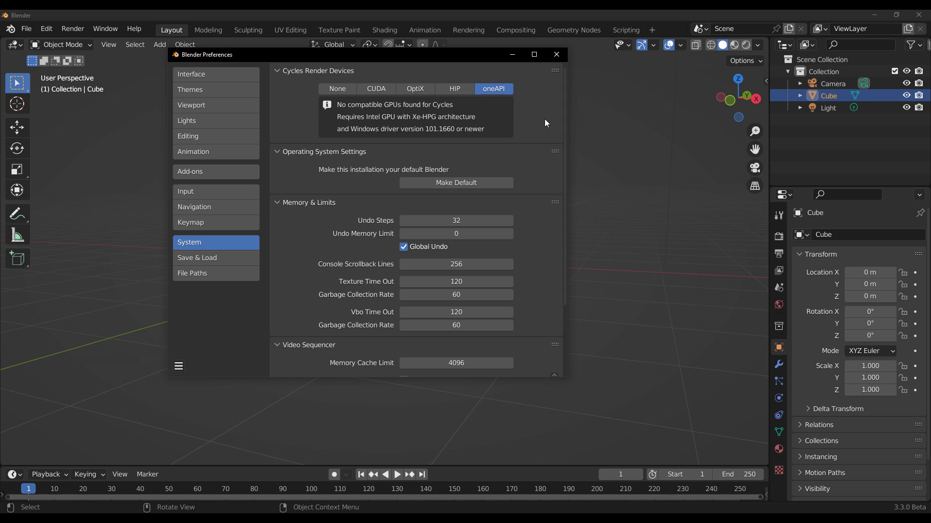
pyautogui.moveTo(471, 141)
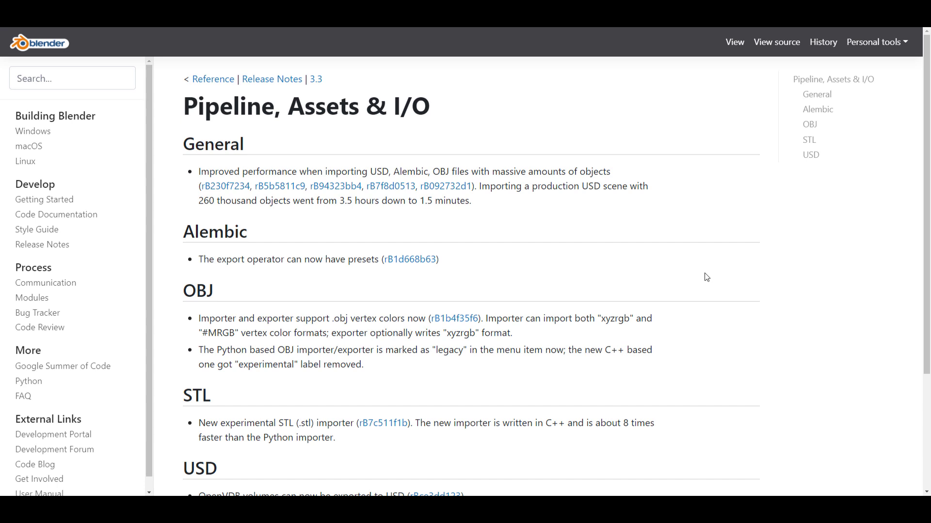
pyautogui.moveTo(642, 263)
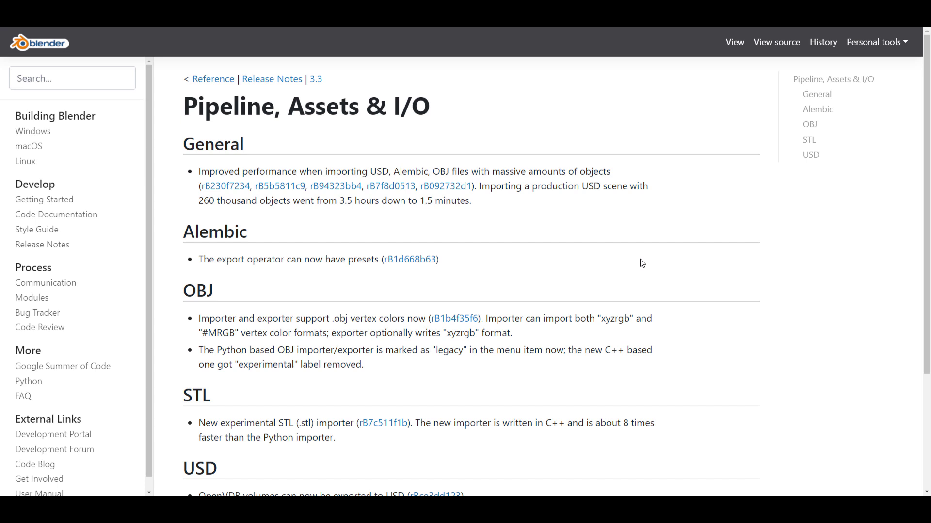
pyautogui.moveTo(653, 300)
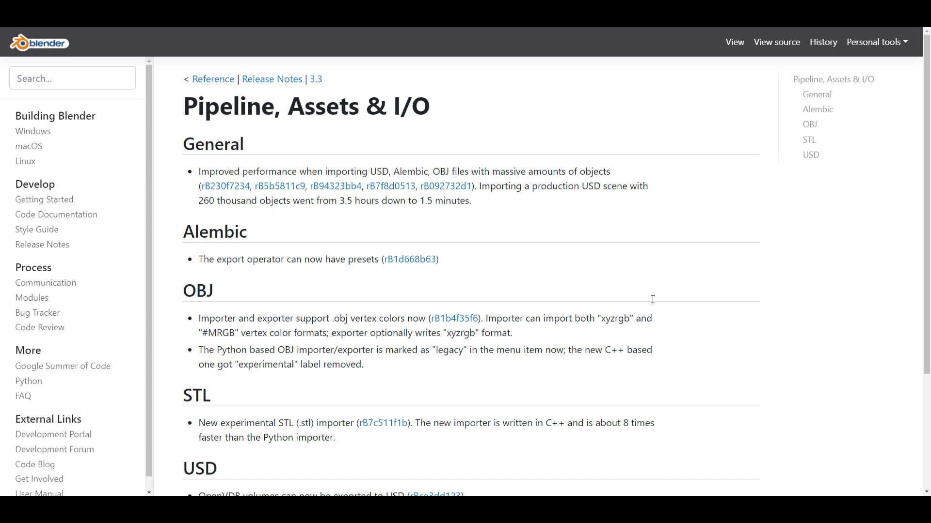
pyautogui.moveTo(653, 98)
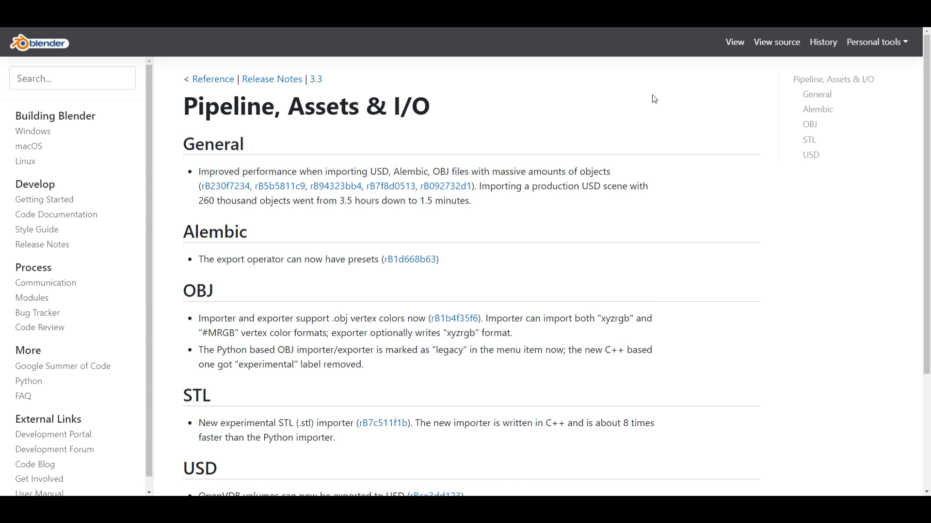
pyautogui.moveTo(641, 60)
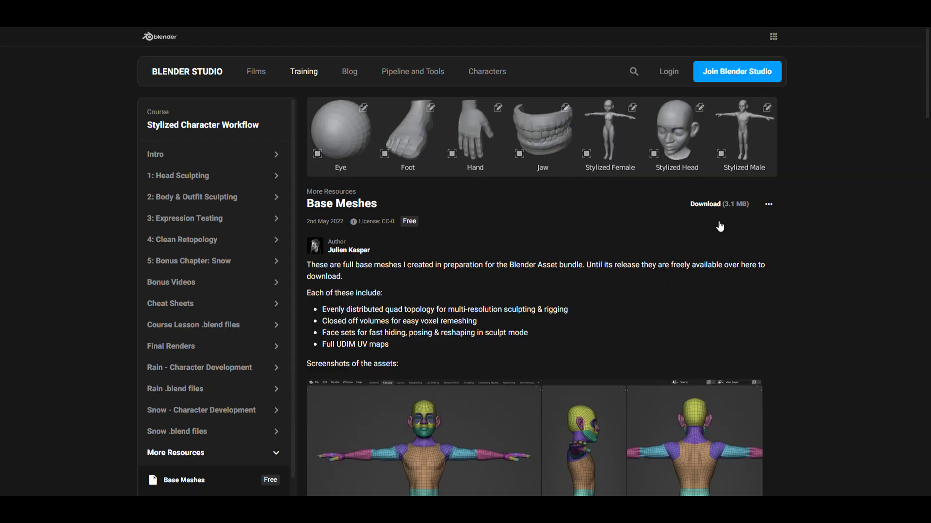
pyautogui.moveTo(679, 325)
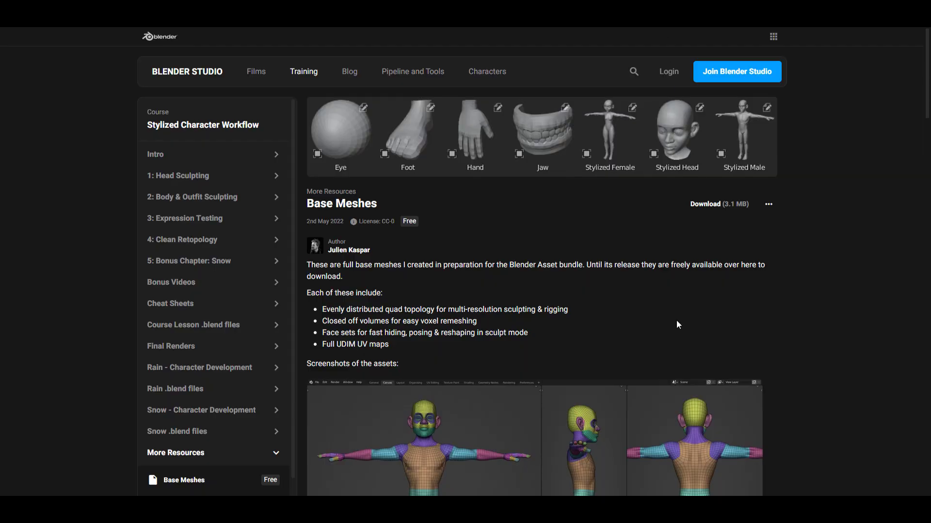
# - Browse the Base Meshes page and its stylized male mesh screenshots
pyautogui.scroll(-3)
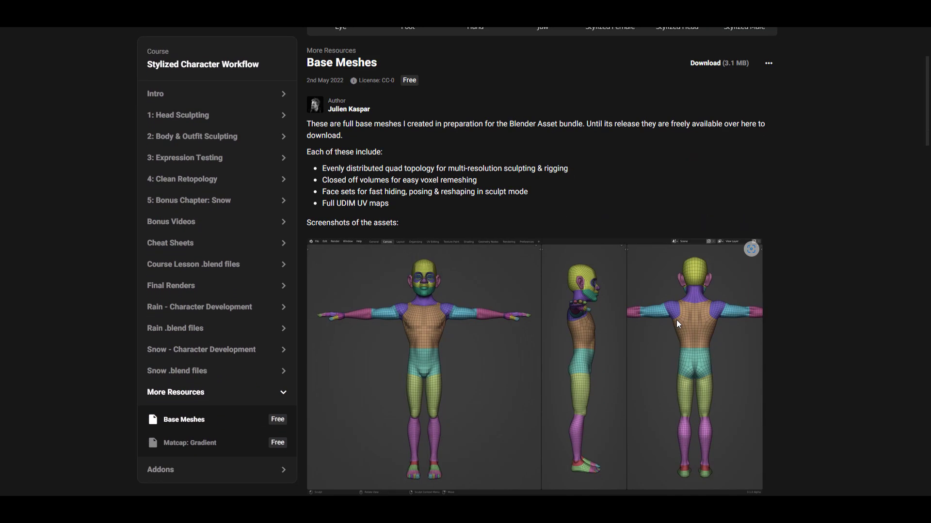
pyautogui.click(718, 64)
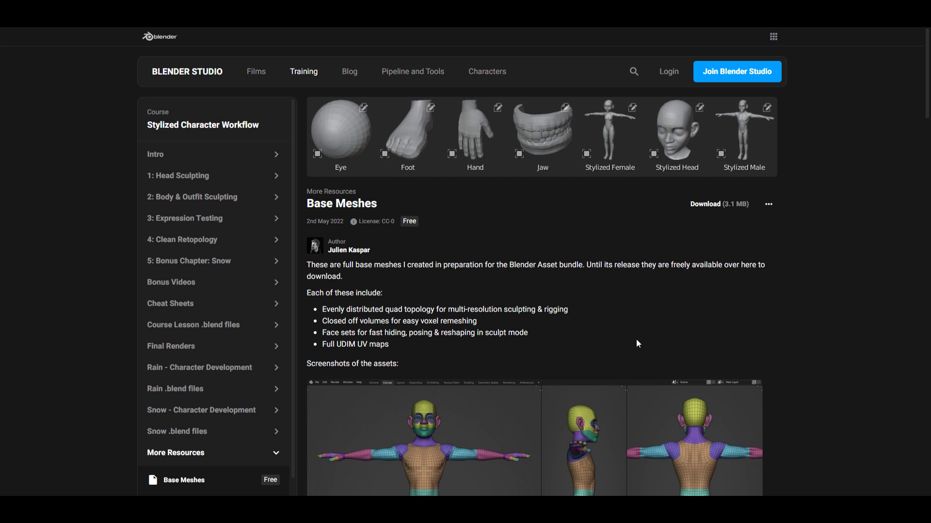
pyautogui.moveTo(437, 231)
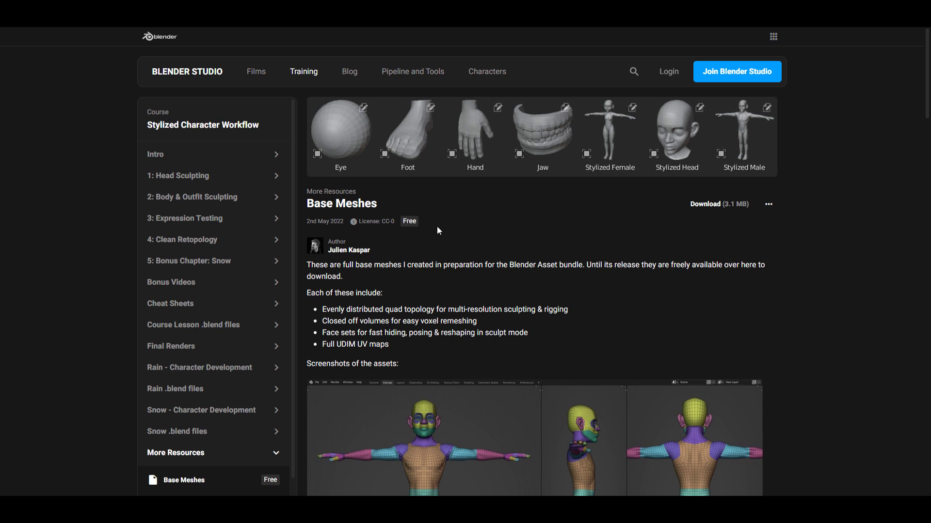
pyautogui.moveTo(588, 309)
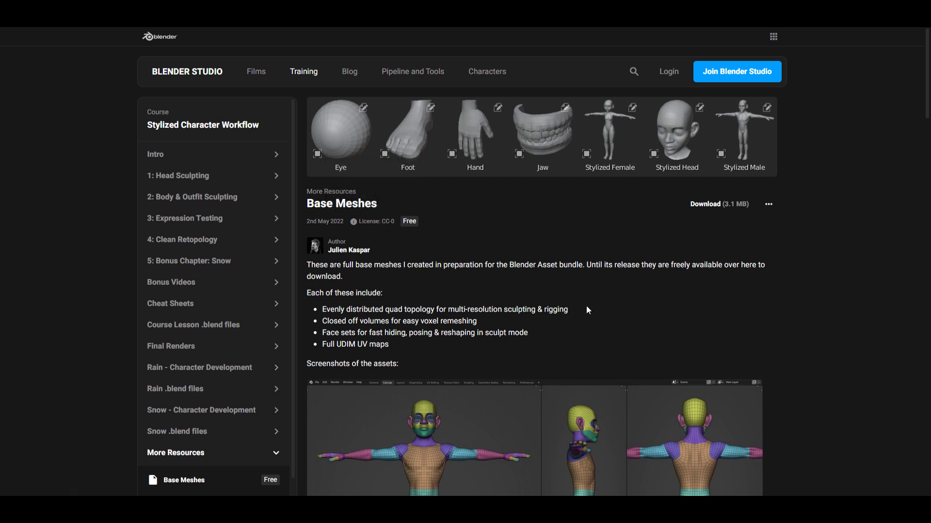
pyautogui.moveTo(615, 295)
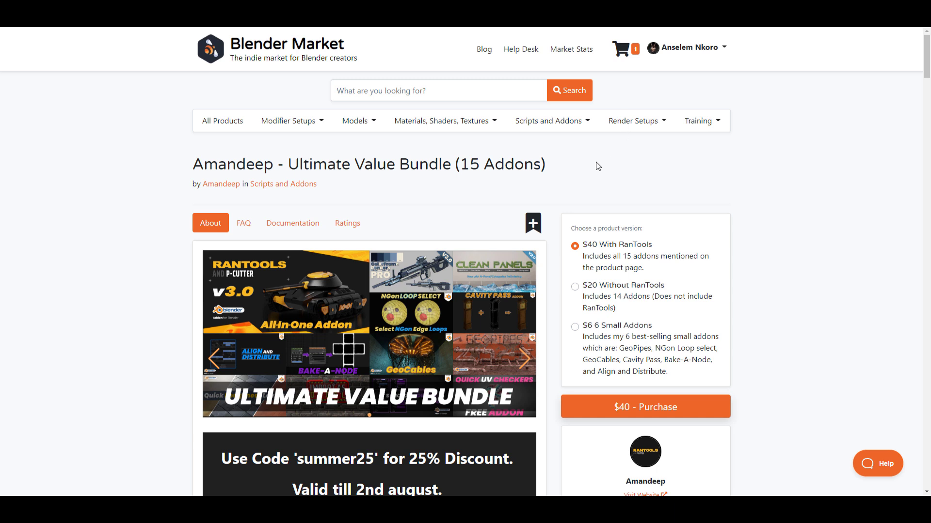
# - Scroll the Ultimate Value Bundle page to the summer25 discount banner and back up
pyautogui.scroll(-3)
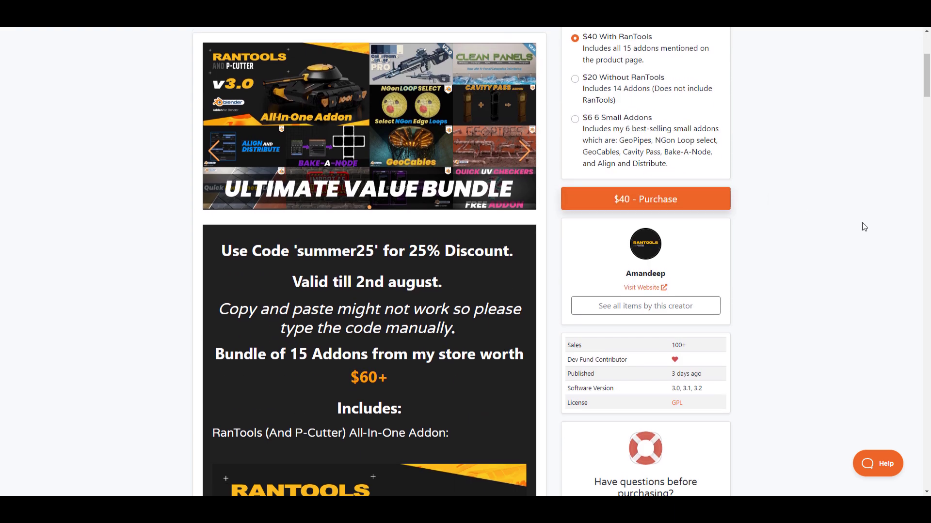
pyautogui.scroll(3)
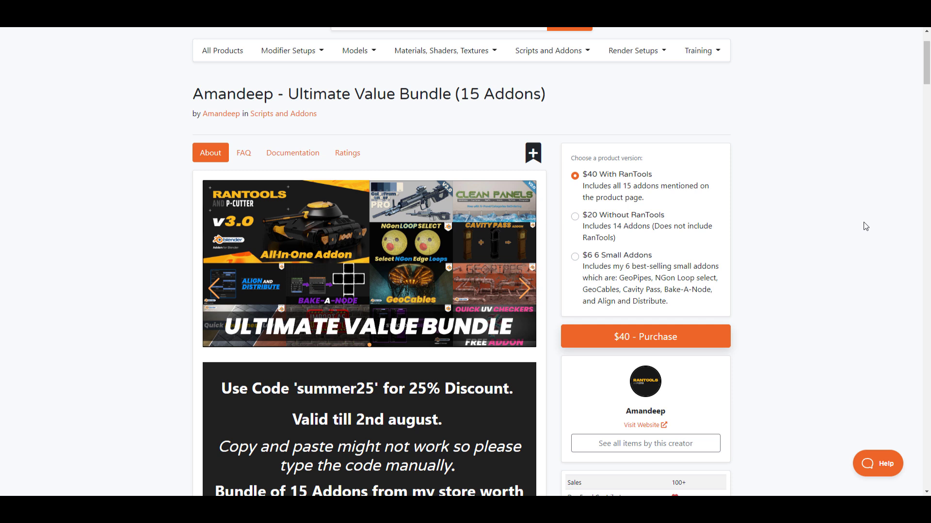
pyautogui.moveTo(863, 227)
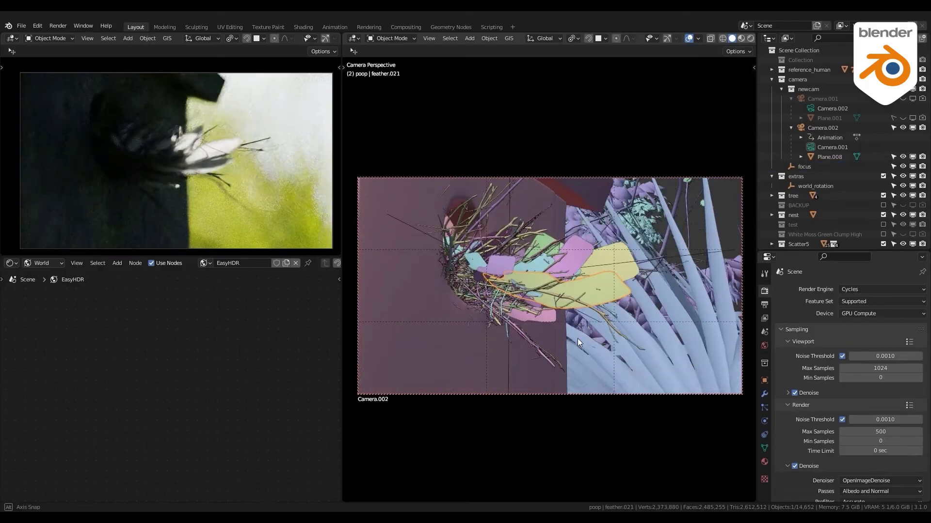
# - Open the Cam-FX page and scroll to the Blender Bokeh vs Cam-FX comparison
pyautogui.click(829, 157)
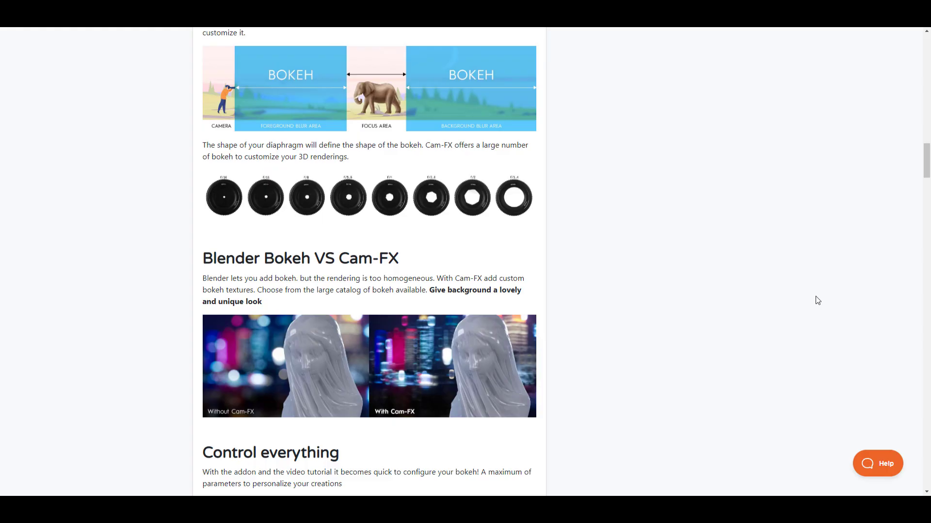
pyautogui.scroll(-3)
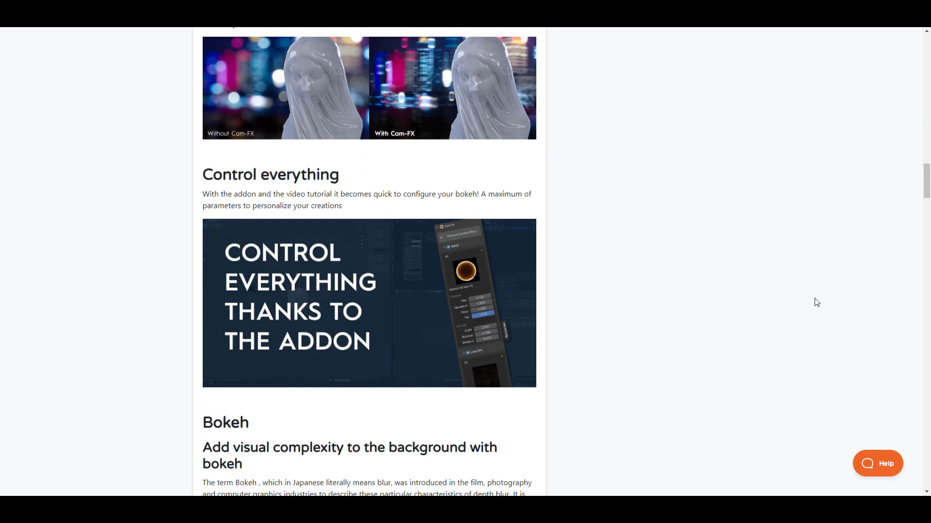
pyautogui.scroll(3)
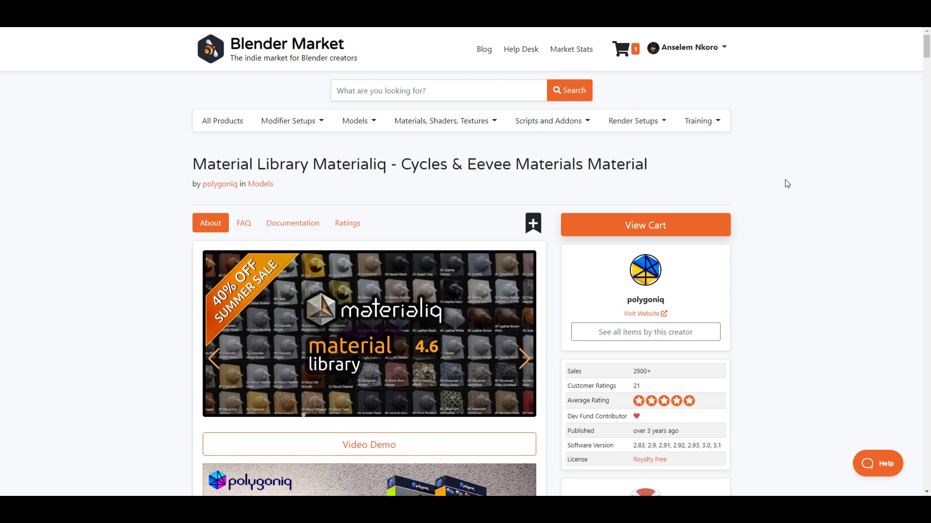
# - Scroll the Materialiq page to the SUMMERTIME 40% off coupon banner and back to the top
pyautogui.scroll(-3)
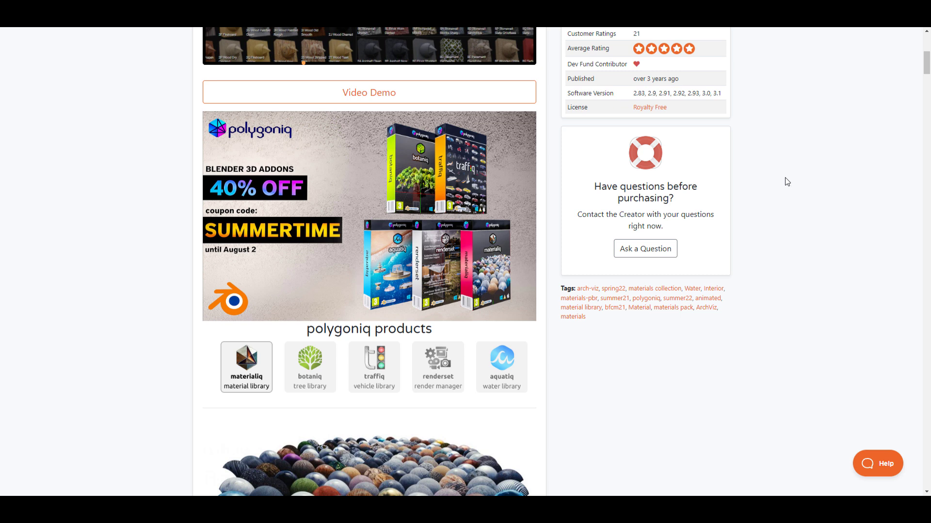
pyautogui.moveTo(788, 178)
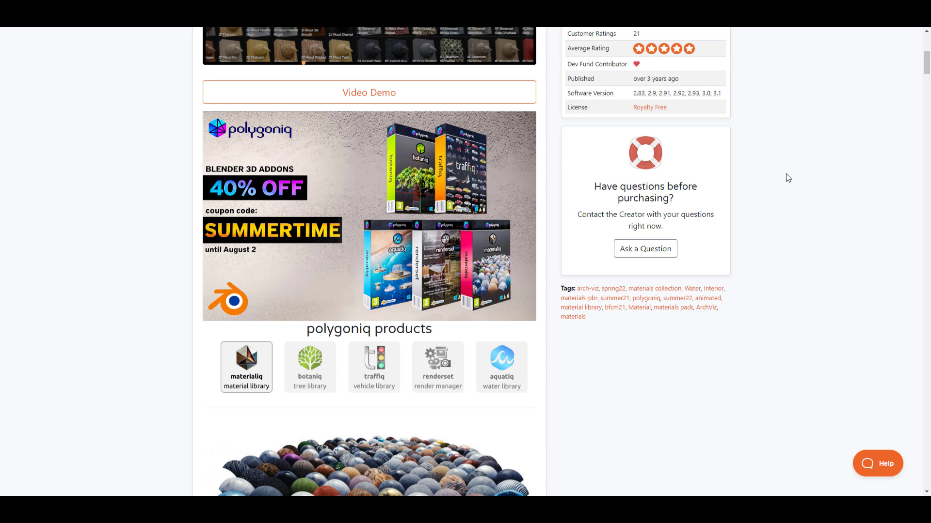
pyautogui.moveTo(588, 394)
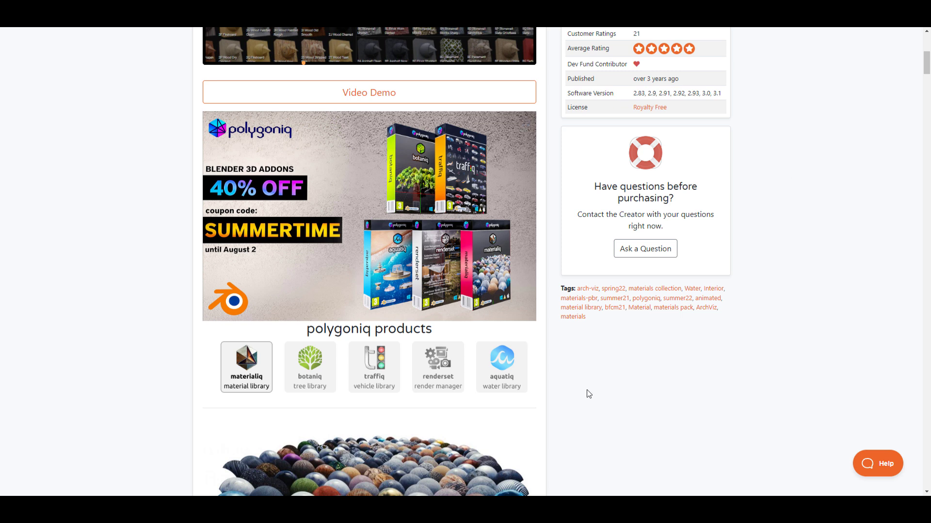
pyautogui.moveTo(644, 408)
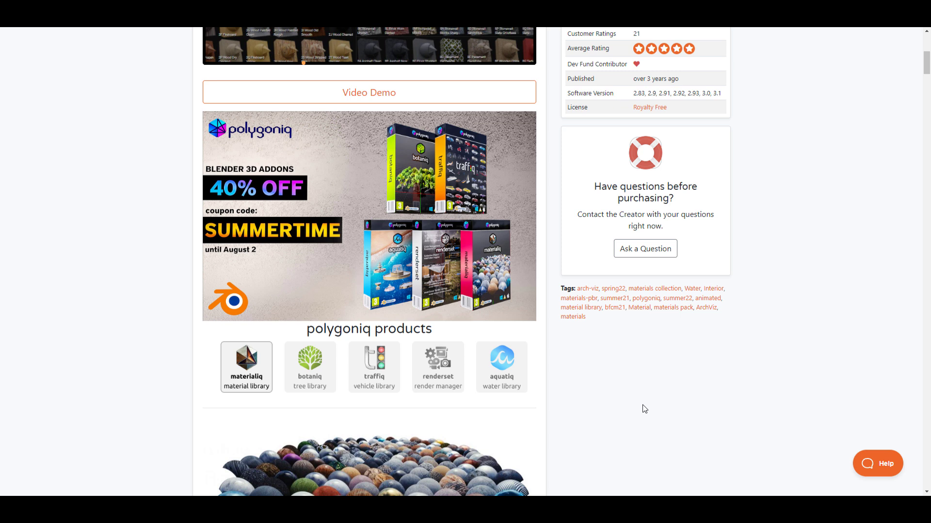
pyautogui.scroll(3)
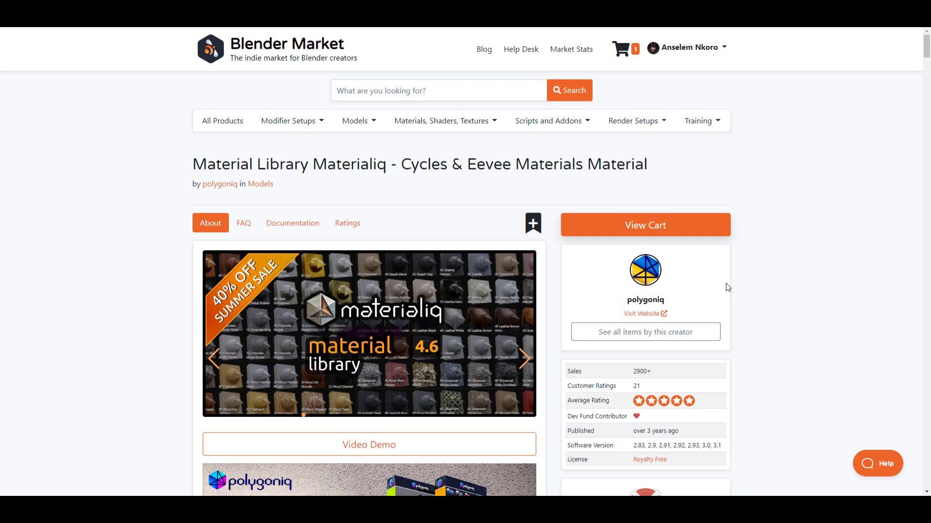
pyautogui.moveTo(719, 268)
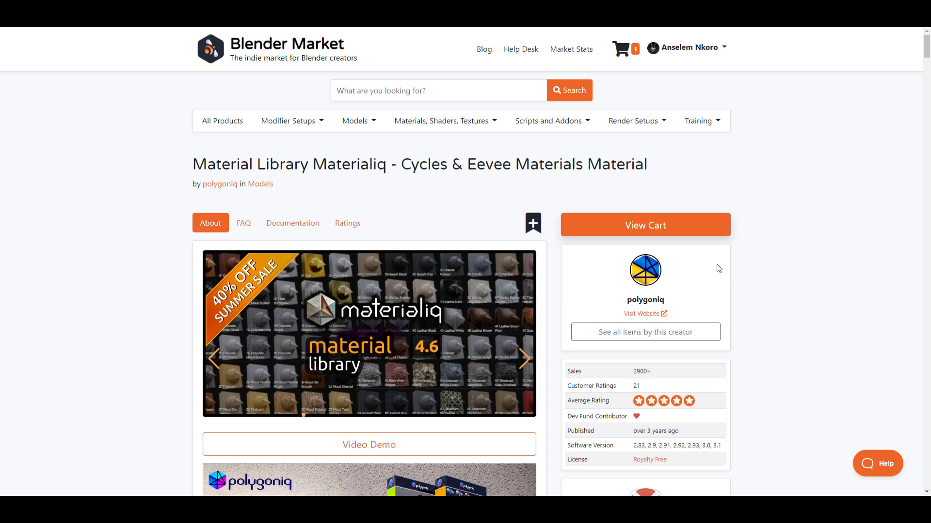
pyautogui.scroll(-3)
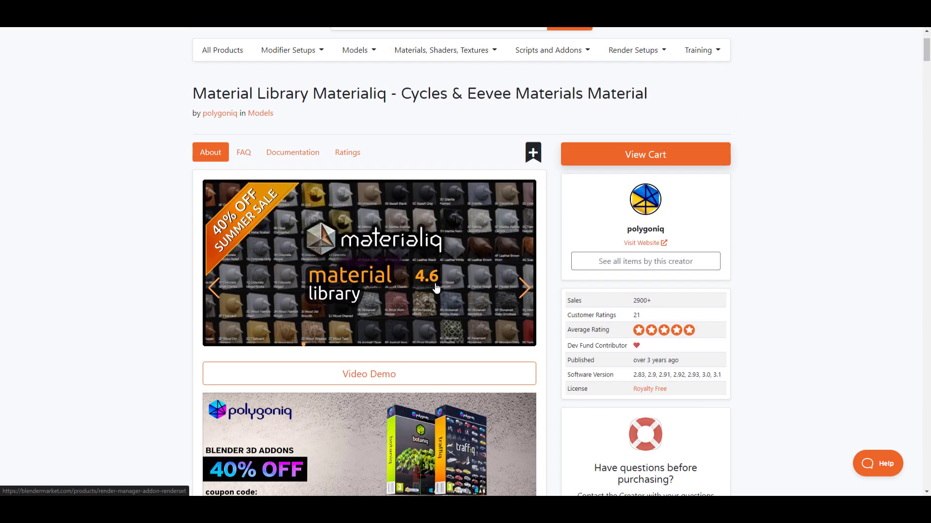
pyautogui.scroll(3)
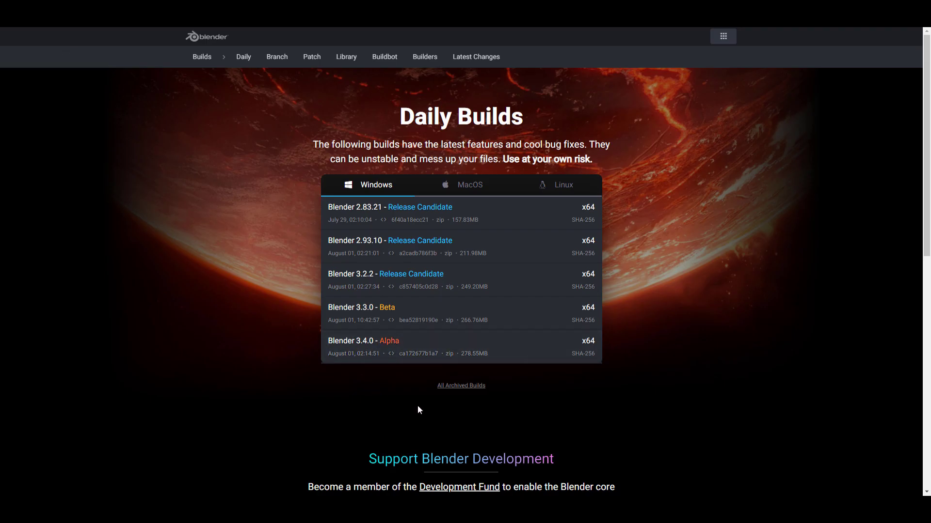
pyautogui.moveTo(407, 397)
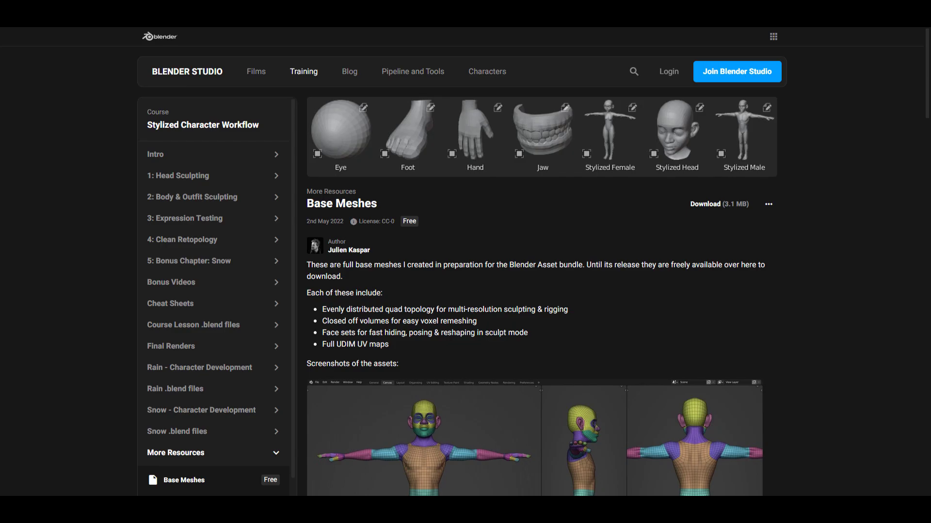
# - Scroll through the Base Meshes page's stylized body and head screenshots
pyautogui.scroll(-3)
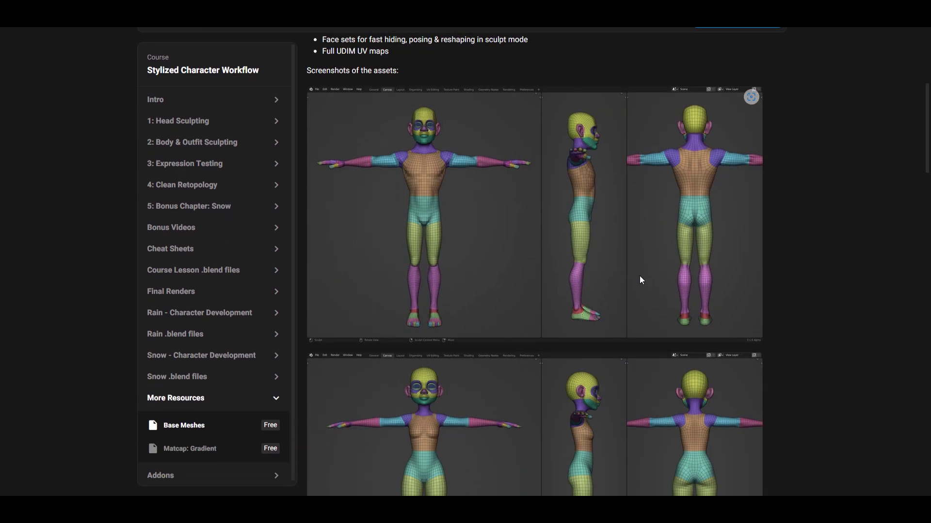
pyautogui.scroll(-3)
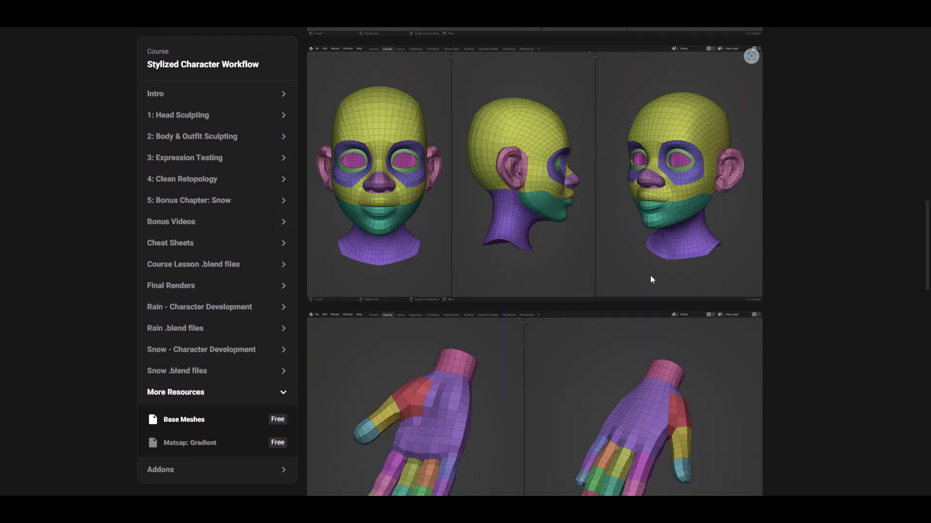